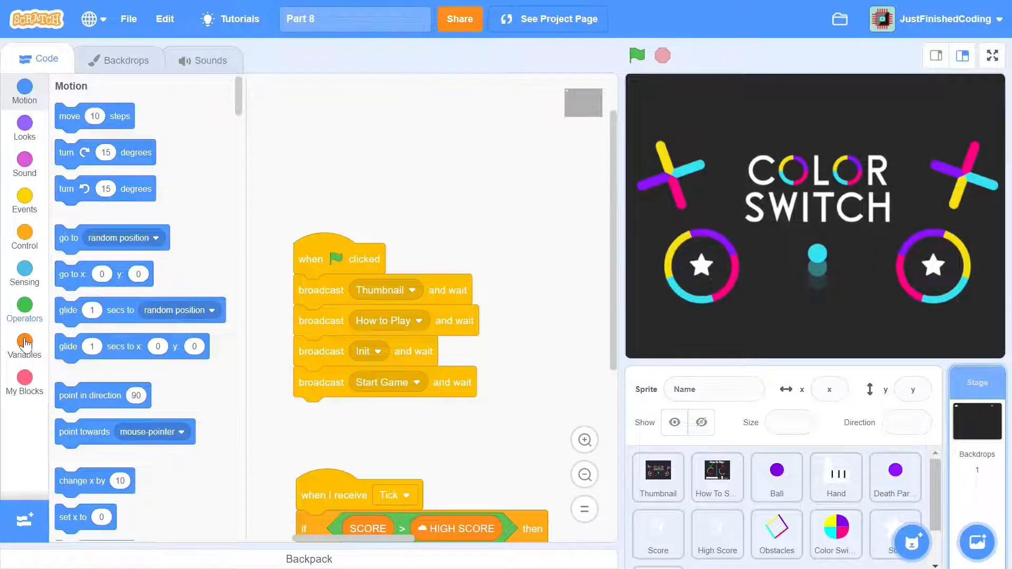
- Create a global variable named NEW PLAYER COLOUR for all sprites
click(24, 341)
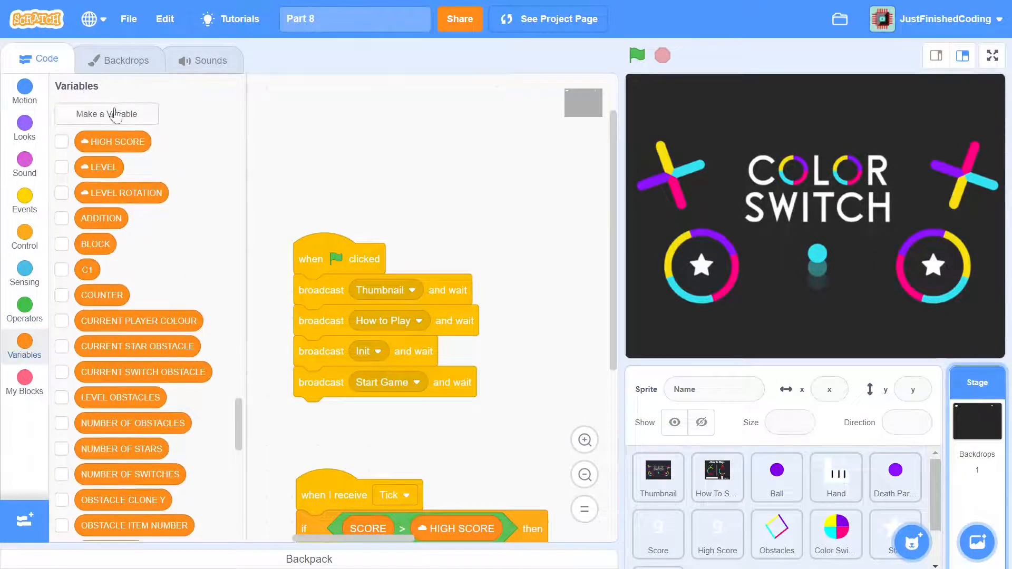
click(107, 114)
text(NEW PLAYER COLOUR)
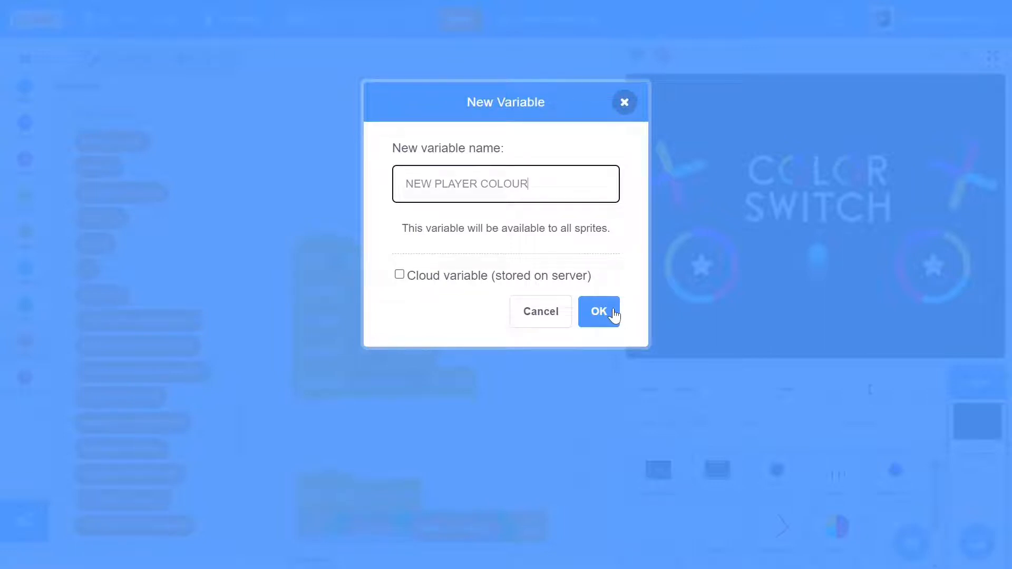
click(598, 312)
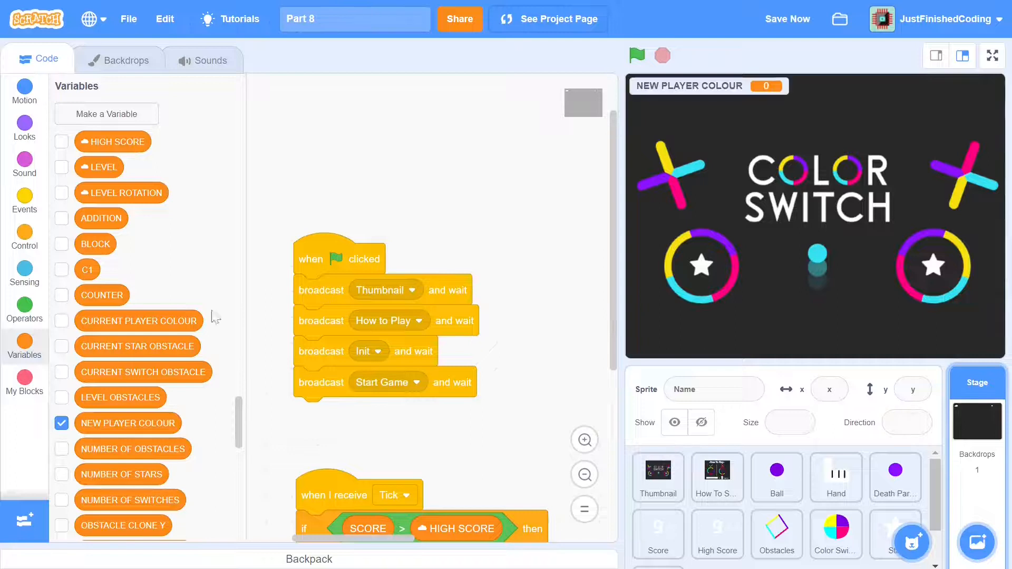
- Hide the NEW PLAYER COLOUR monitor and move to the Star sprite's scripts
click(62, 422)
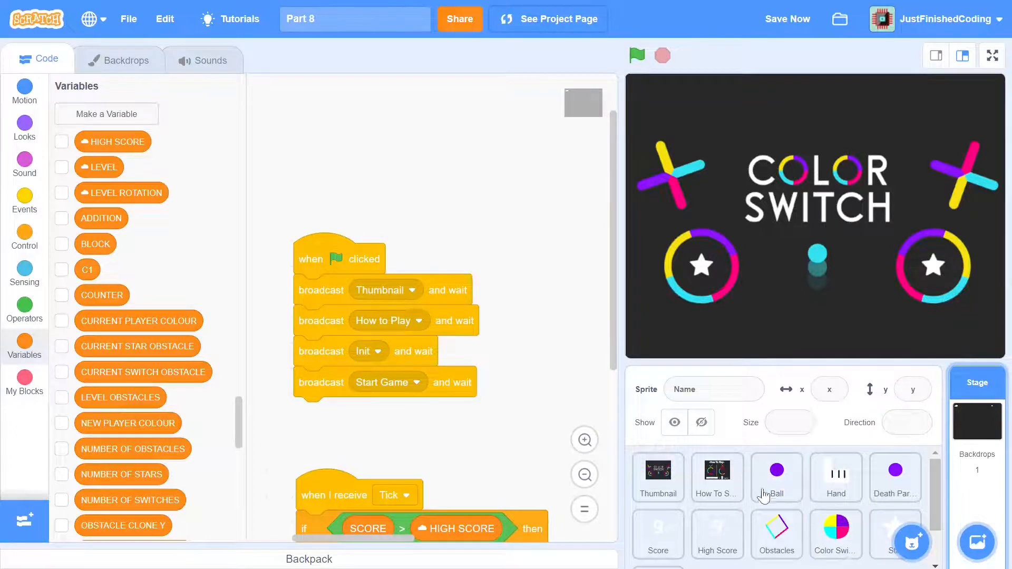
click(776, 533)
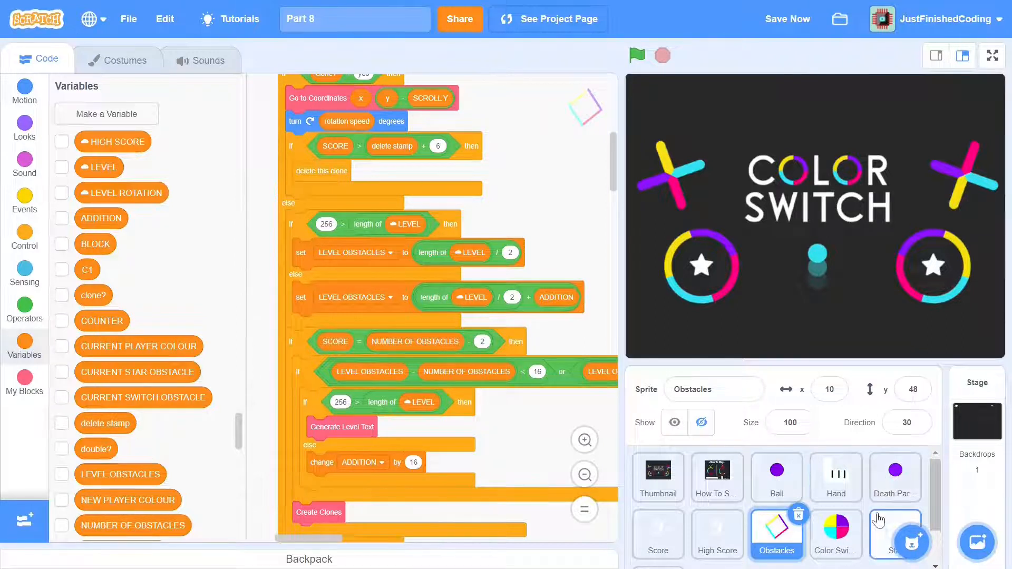
click(895, 535)
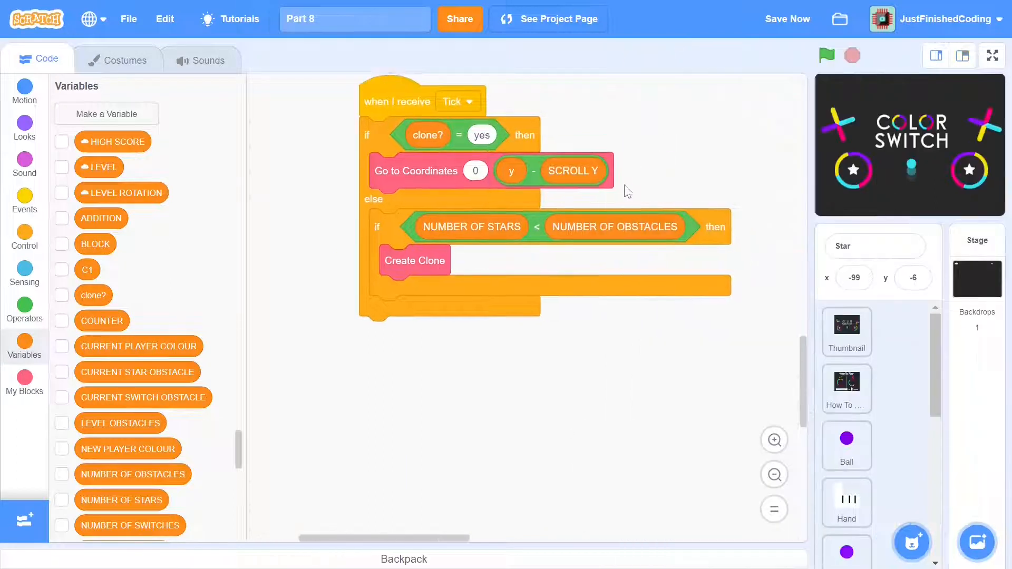
- Make Star clones touching Ball change SCORE by 1 and delete themselves in Tick
click(24, 237)
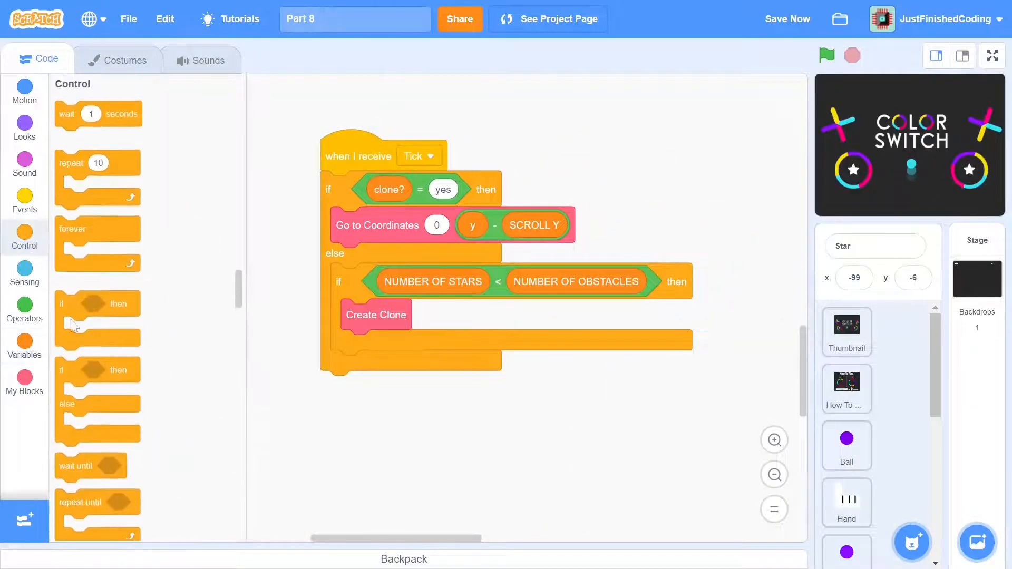
click(24, 272)
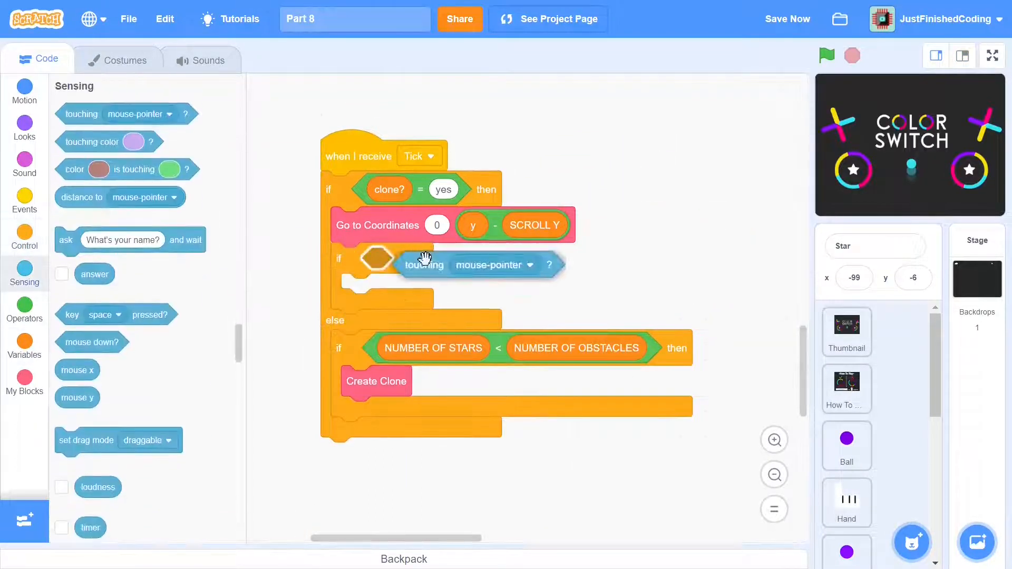
click(24, 338)
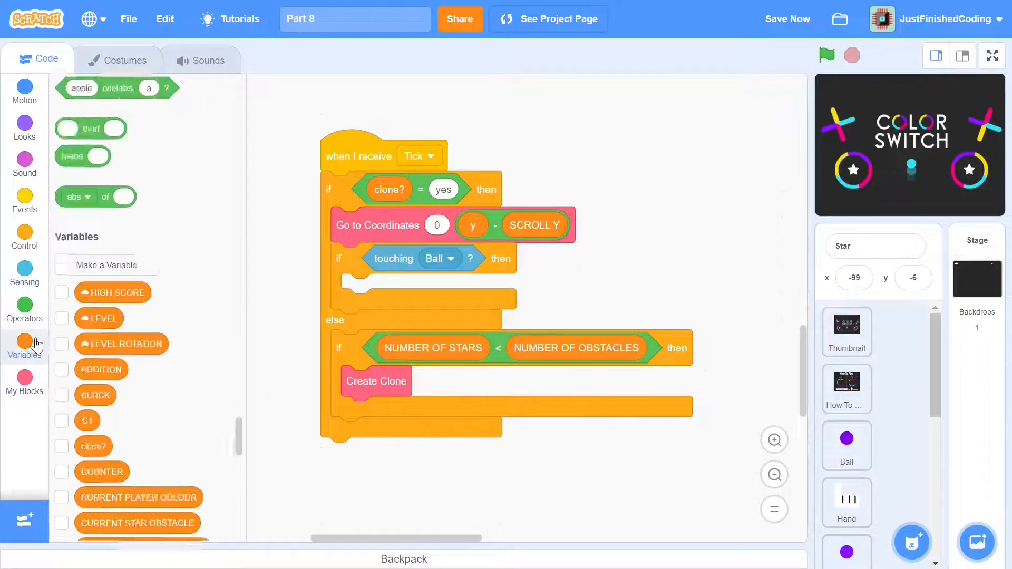
click(482, 289)
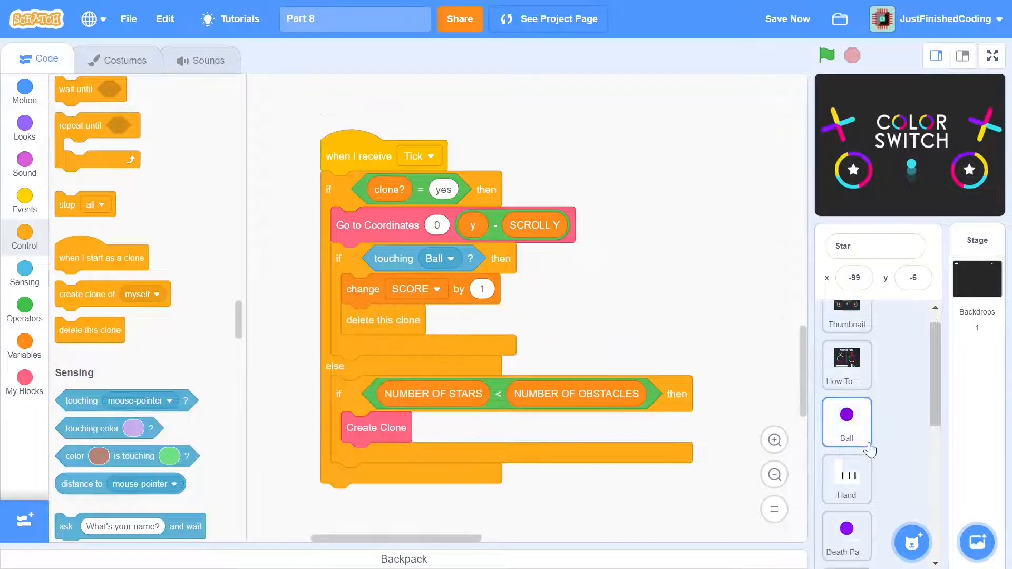
- In Color Switcher's Tick, add an if touching Ball branch with a repeat-until loop
click(847, 416)
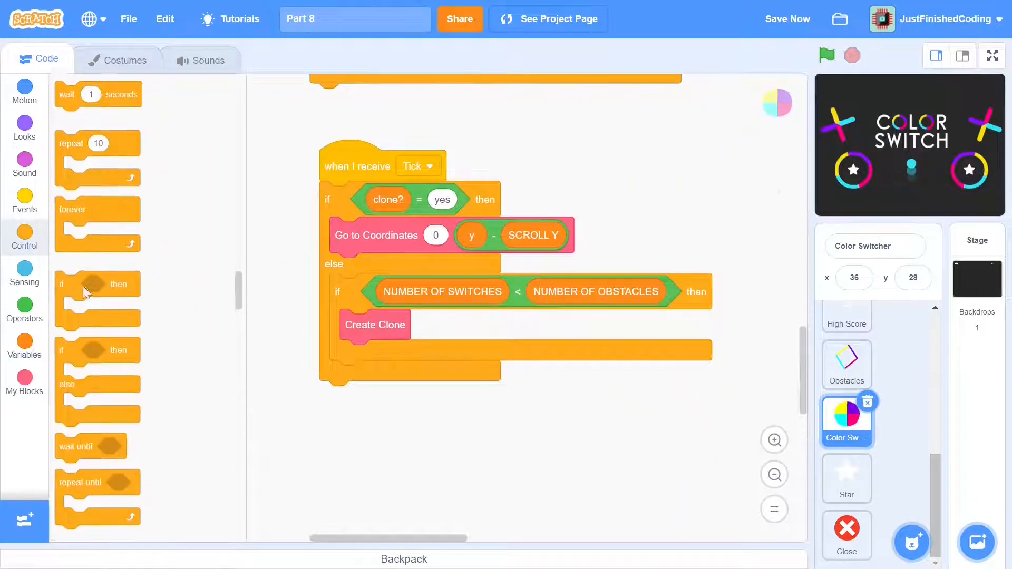
click(24, 271)
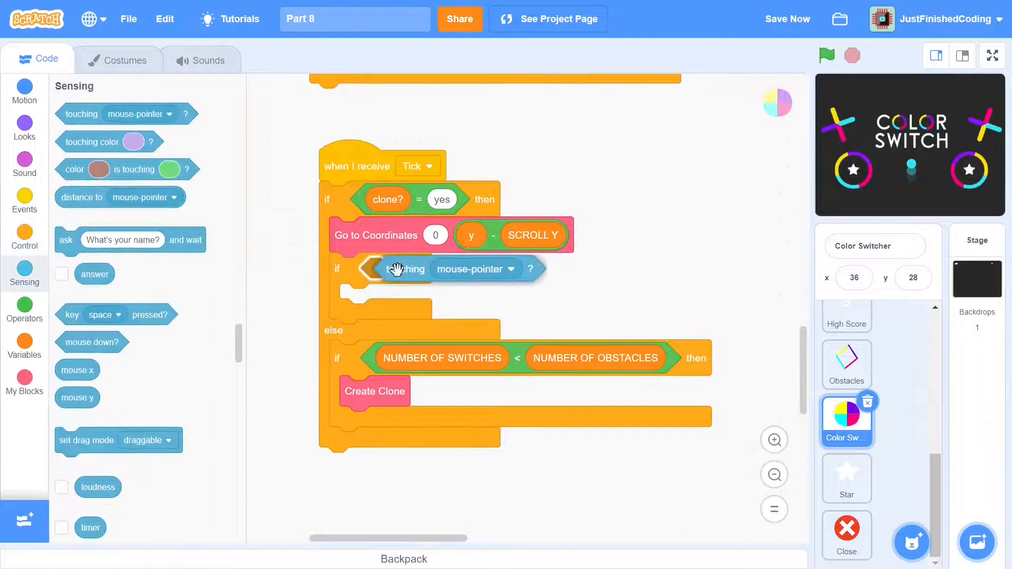
click(24, 338)
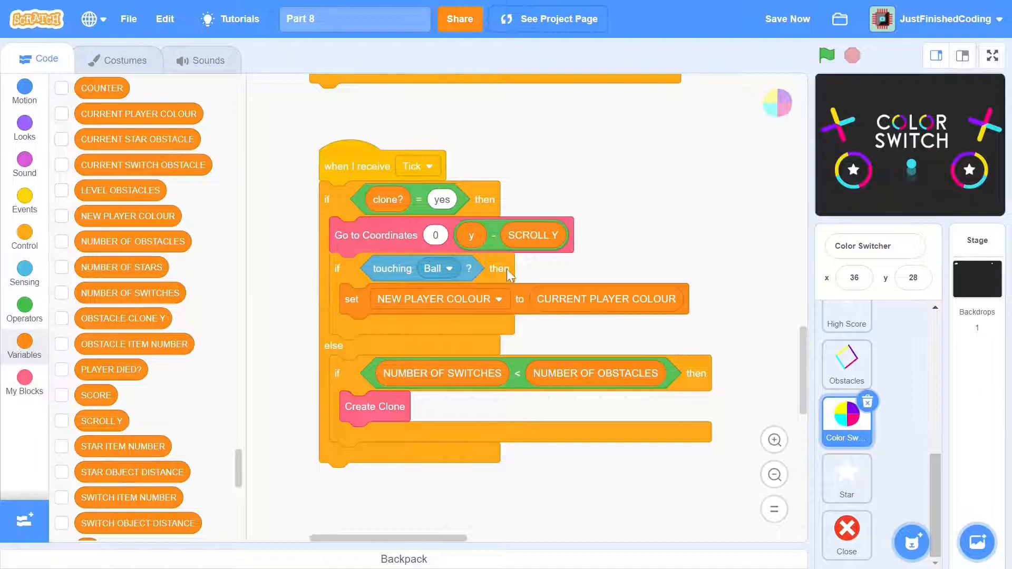
click(24, 238)
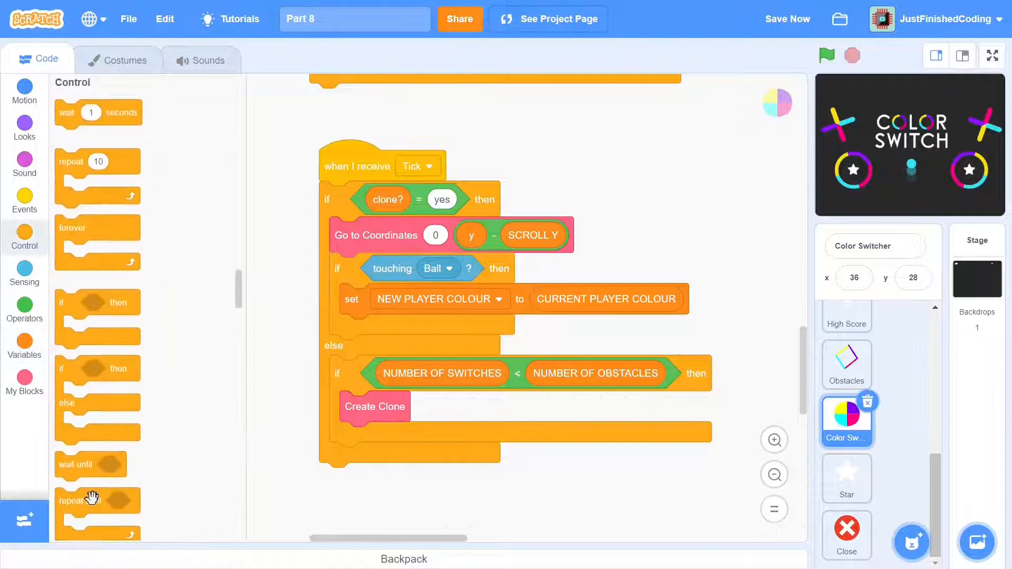
- Pick random 1 to 4 into NEW PLAYER COLOUR until different, set CURRENT PLAYER COLOUR, delete clone
click(24, 309)
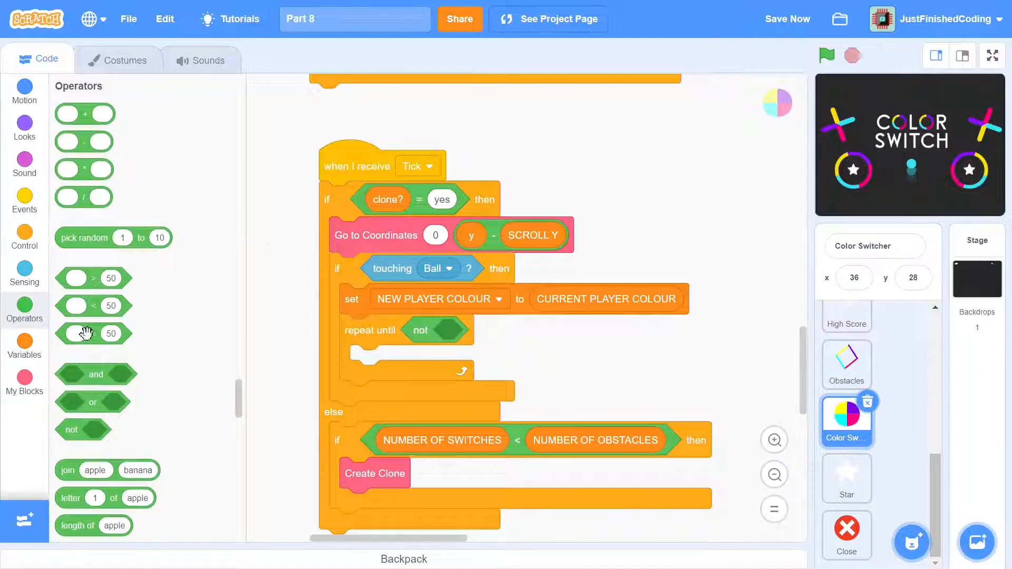
click(25, 342)
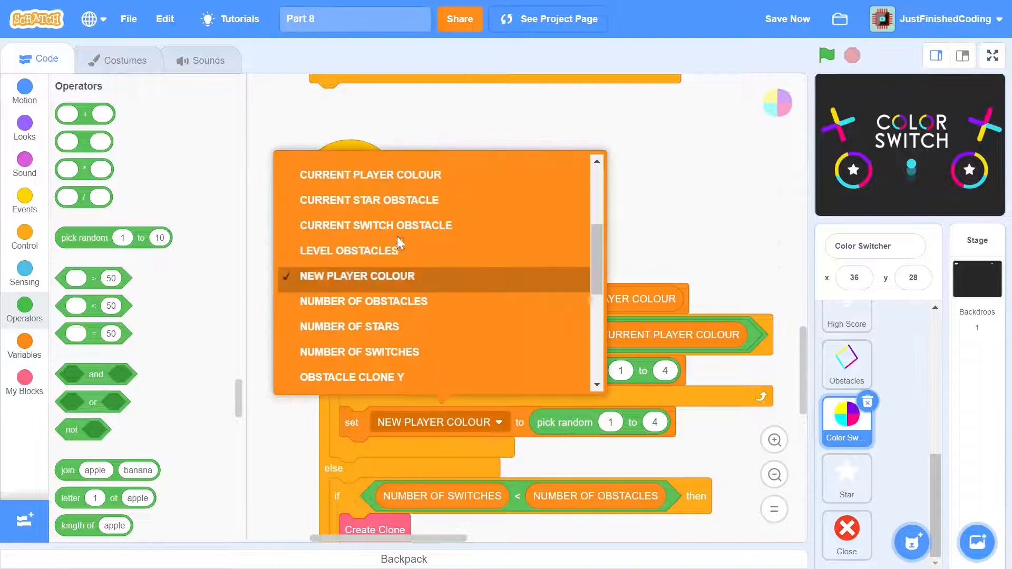
click(357, 275)
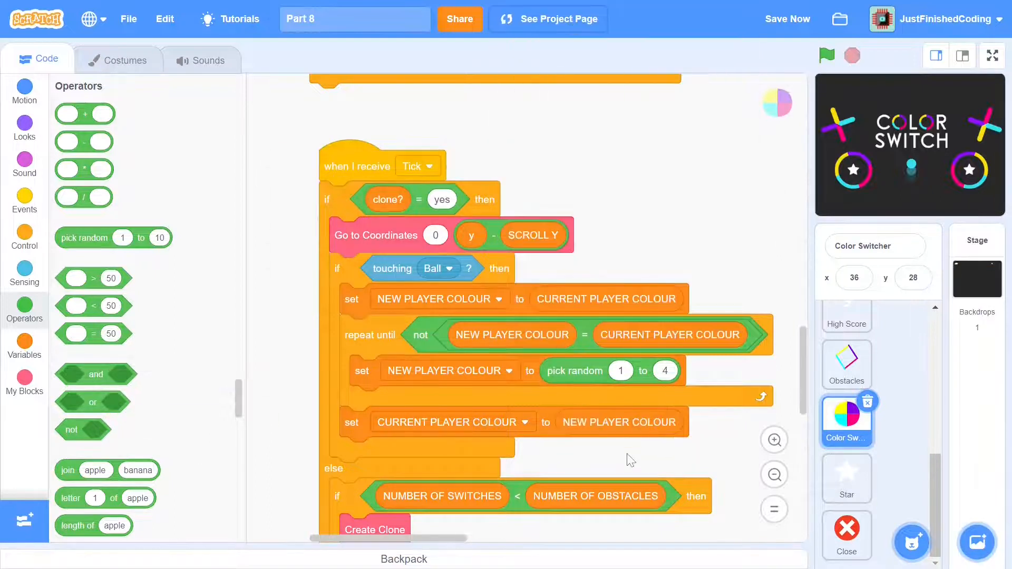
click(25, 237)
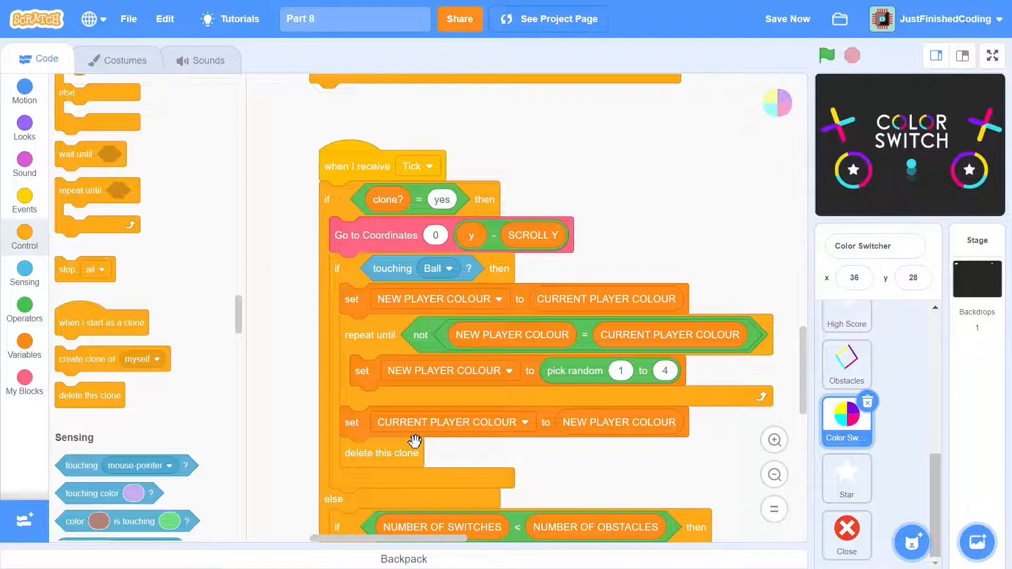
- Create the Ball's Costume Change block with switch costume choices driven by CURRENT PLAYER COLOUR
click(846, 393)
text(Costume Ch)
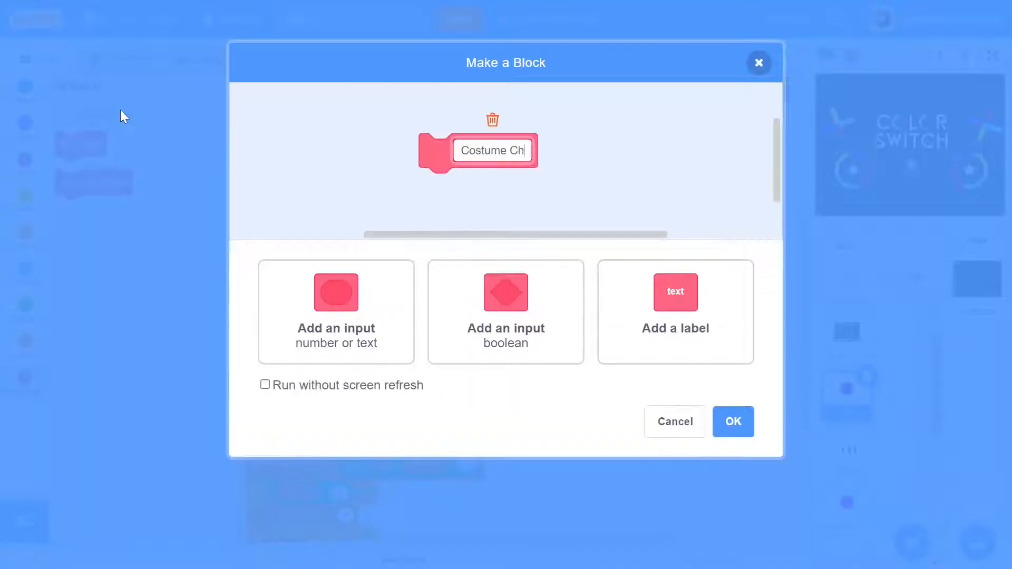
click(732, 422)
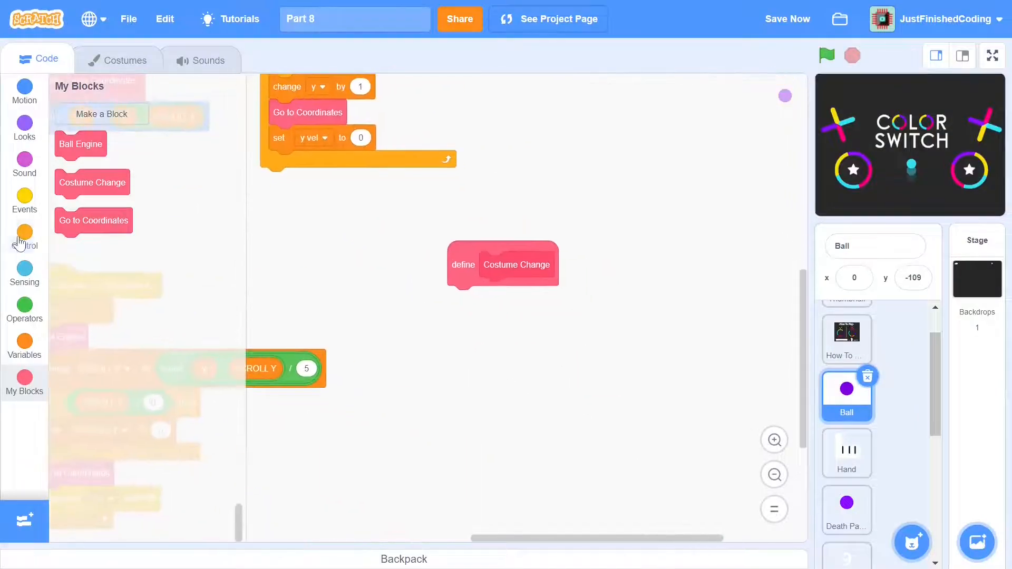
click(25, 344)
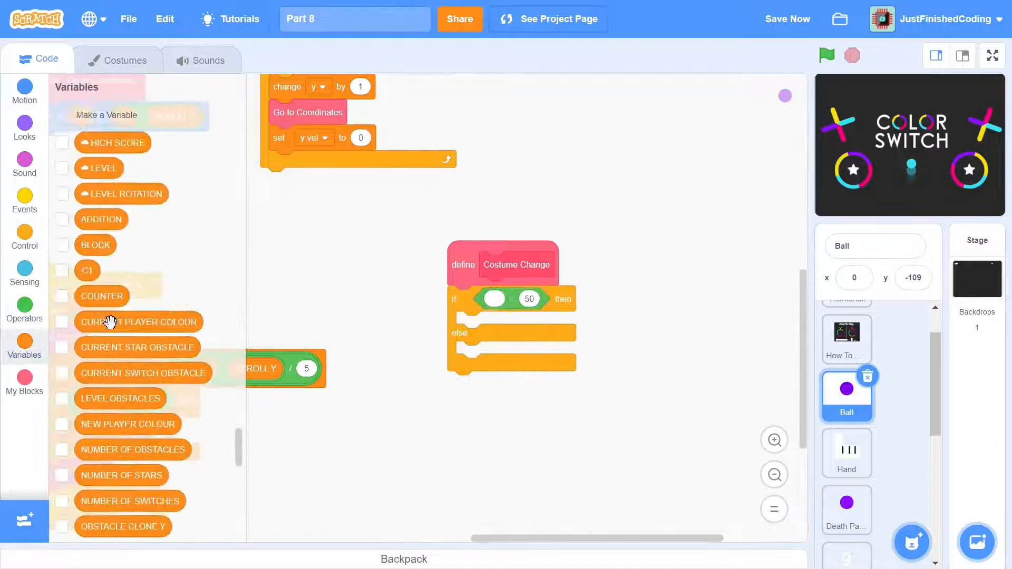
click(24, 127)
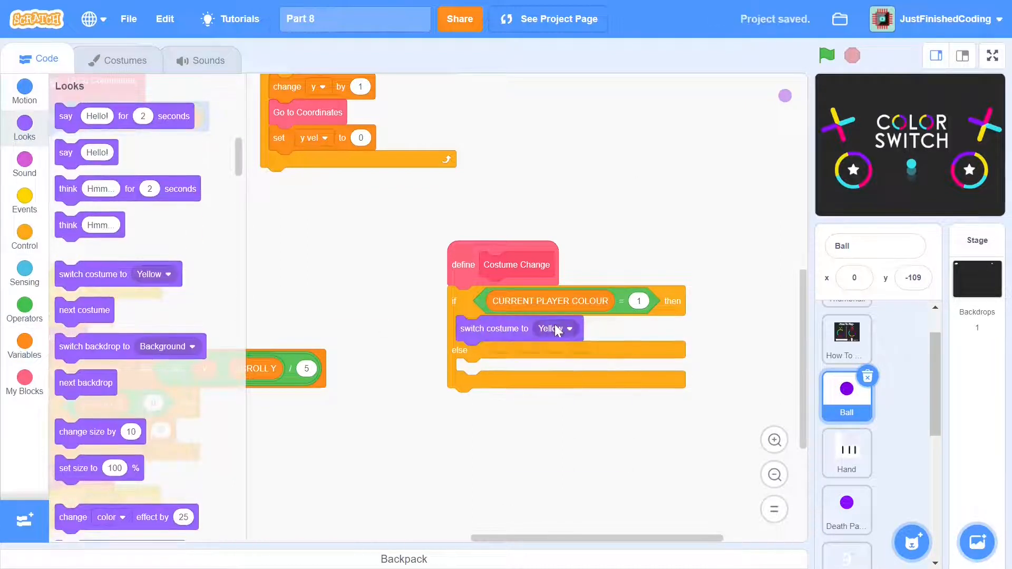
click(118, 59)
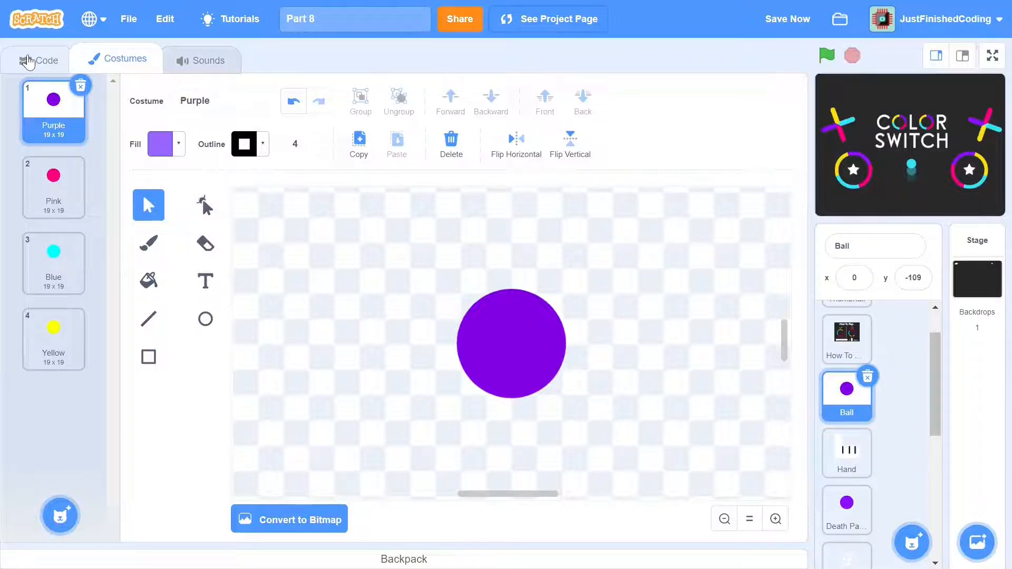
- Set the if/else chain to Purple, Pink, Blue, Yellow and begin a new custom block
click(45, 59)
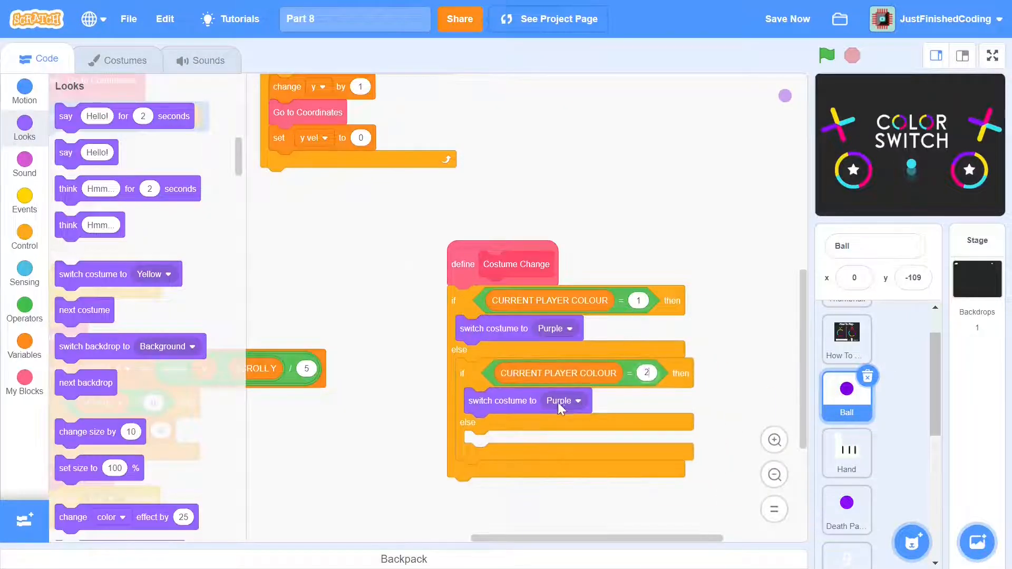
click(570, 401)
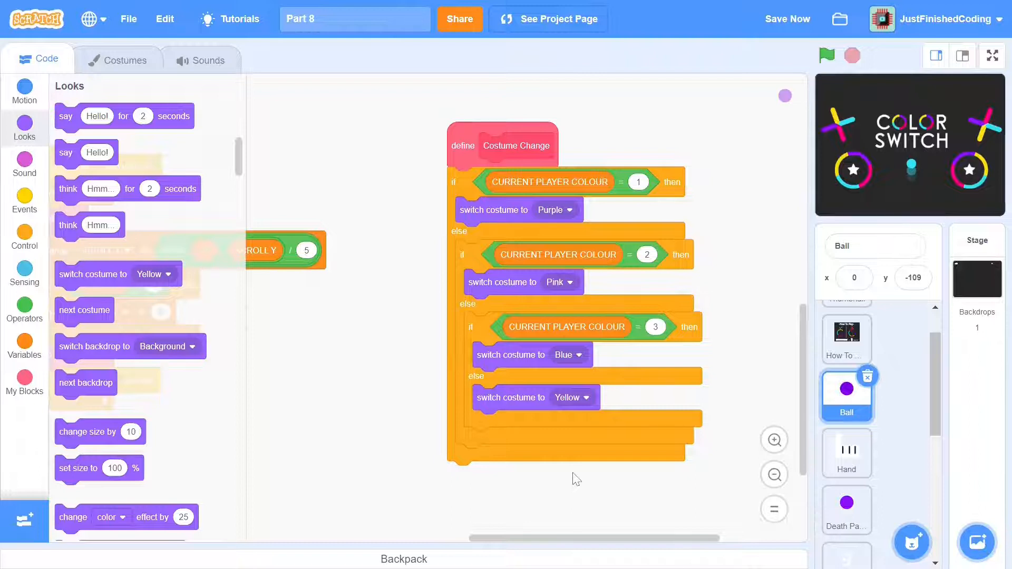
mouse_move(384, 367)
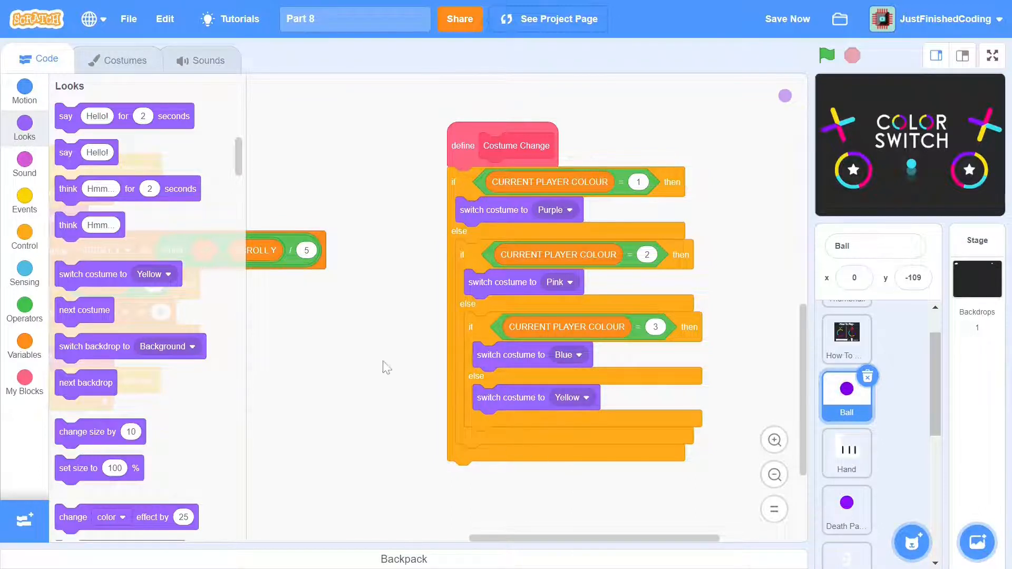
click(24, 381)
text(Check Ba)
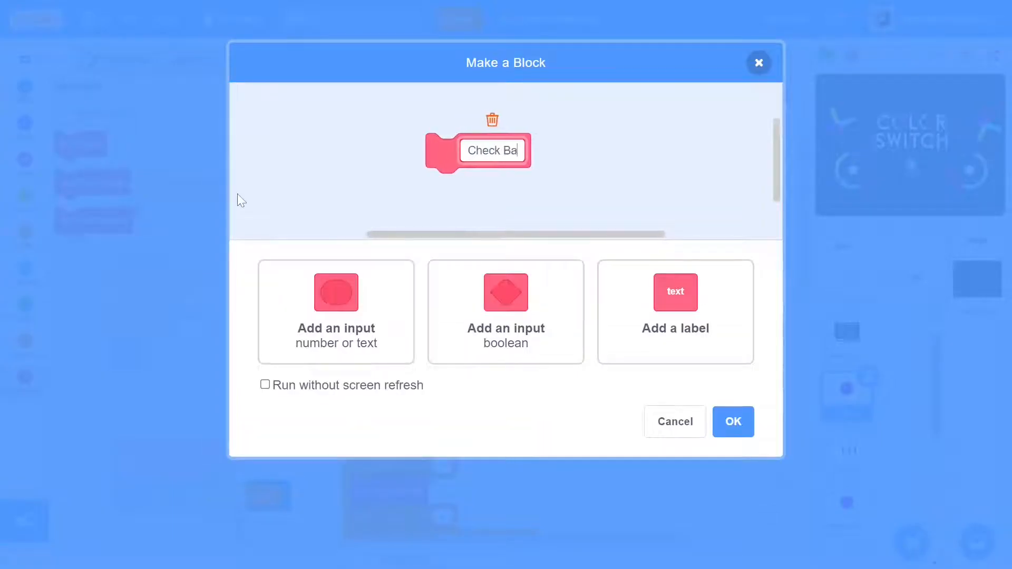
- Create Check Ball Collision, call it first in Ball Engine, and test touching Obstacles
text(ll Collision)
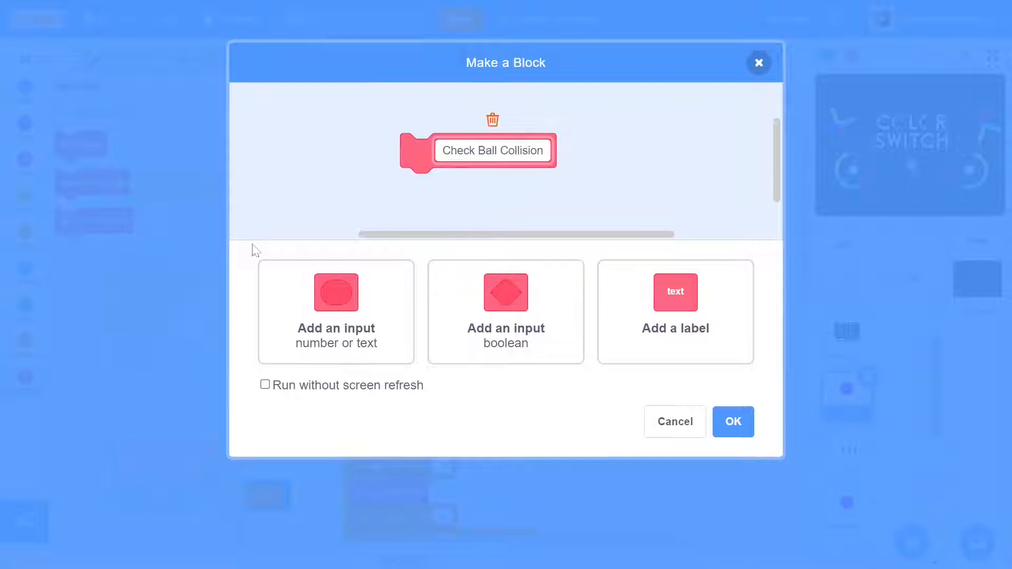
click(732, 422)
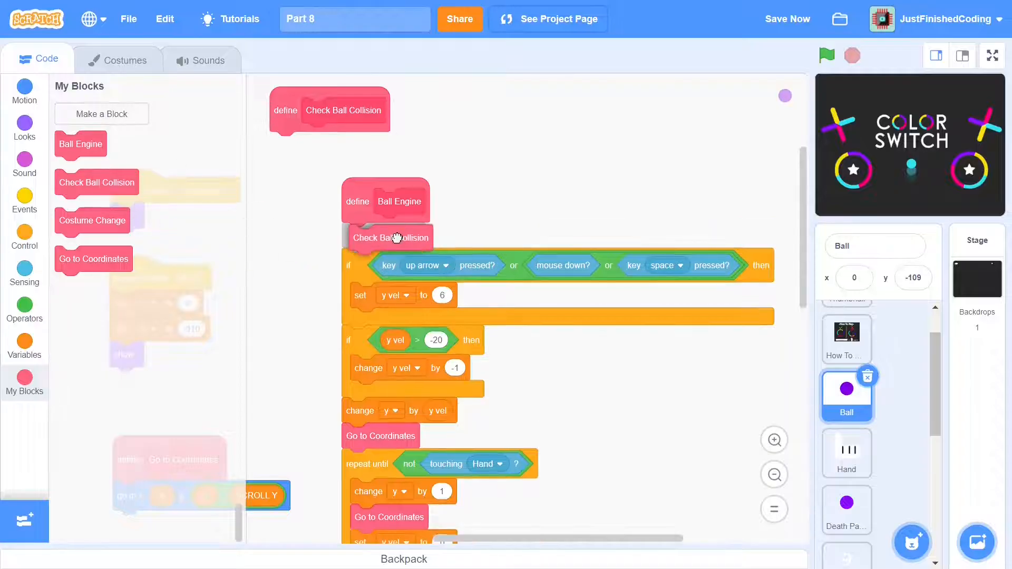
mouse_move(600, 169)
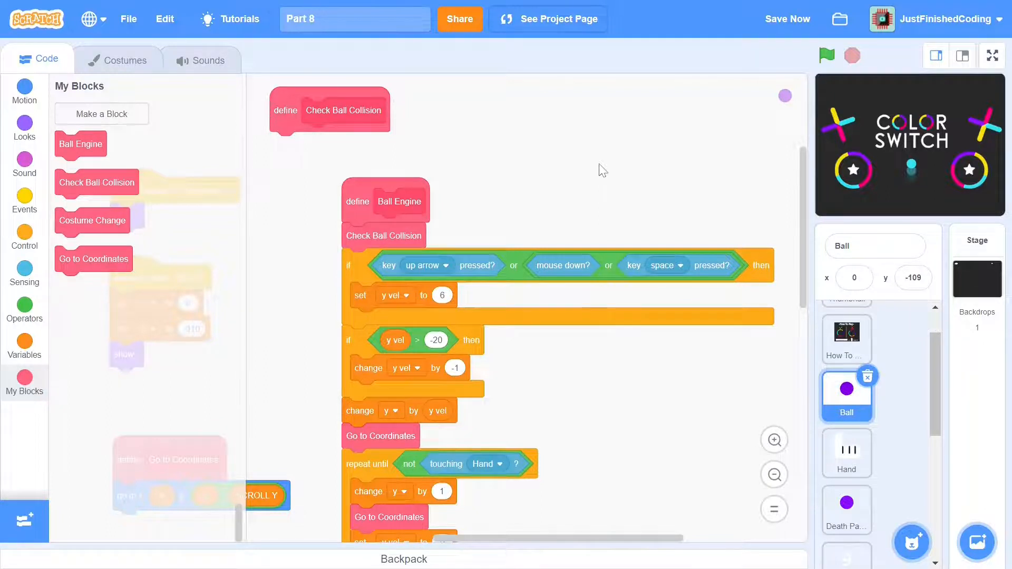
click(773, 473)
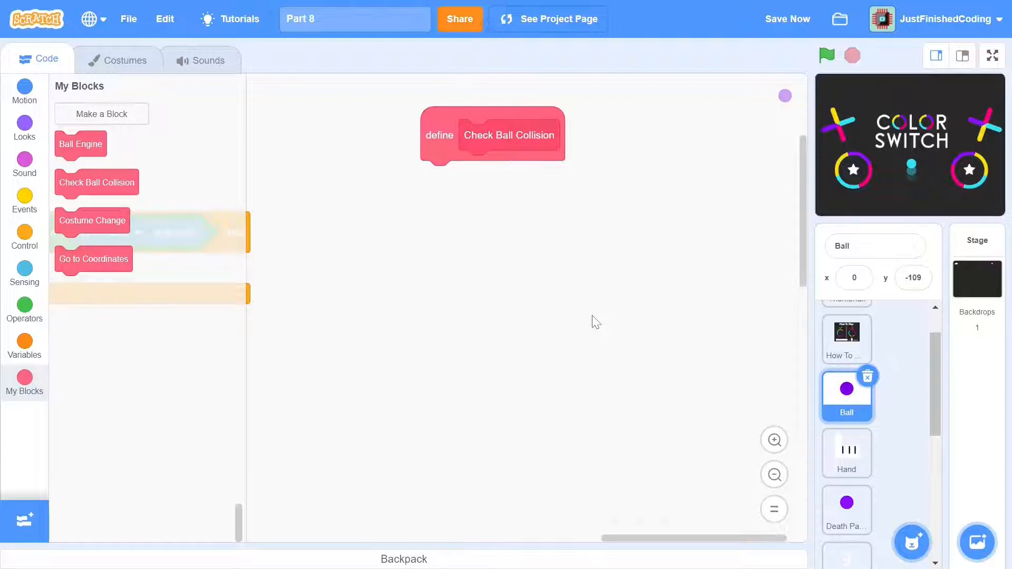
click(586, 176)
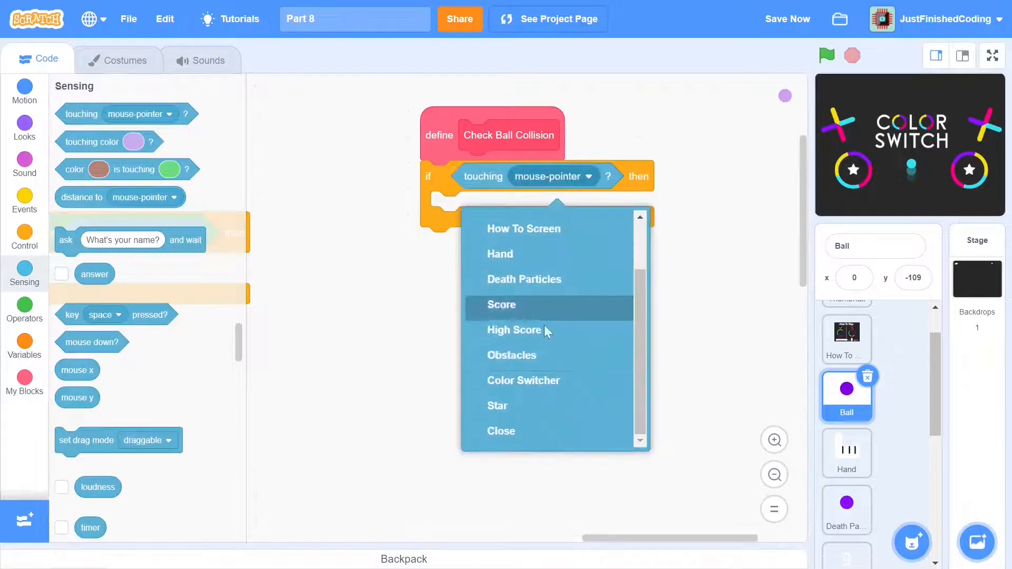
click(510, 355)
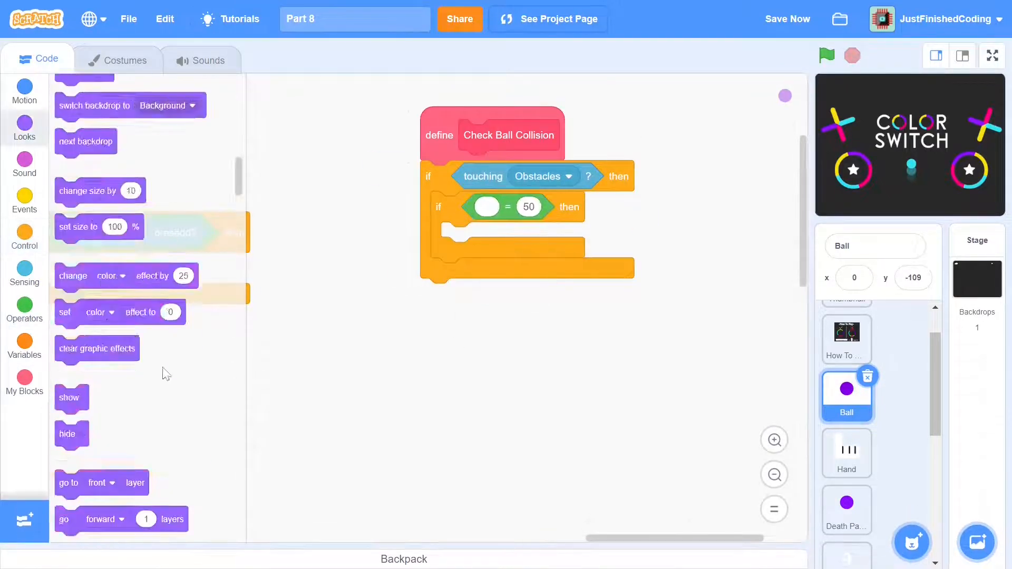
- Add touching-colour checks with colours picked from the stage for each obstacle colour
click(25, 272)
text(1)
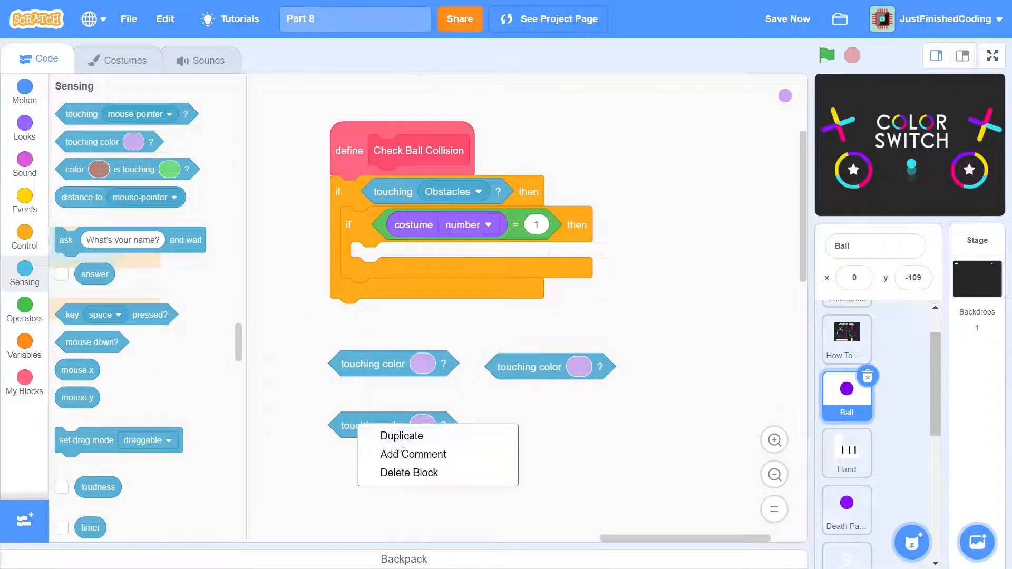
click(402, 436)
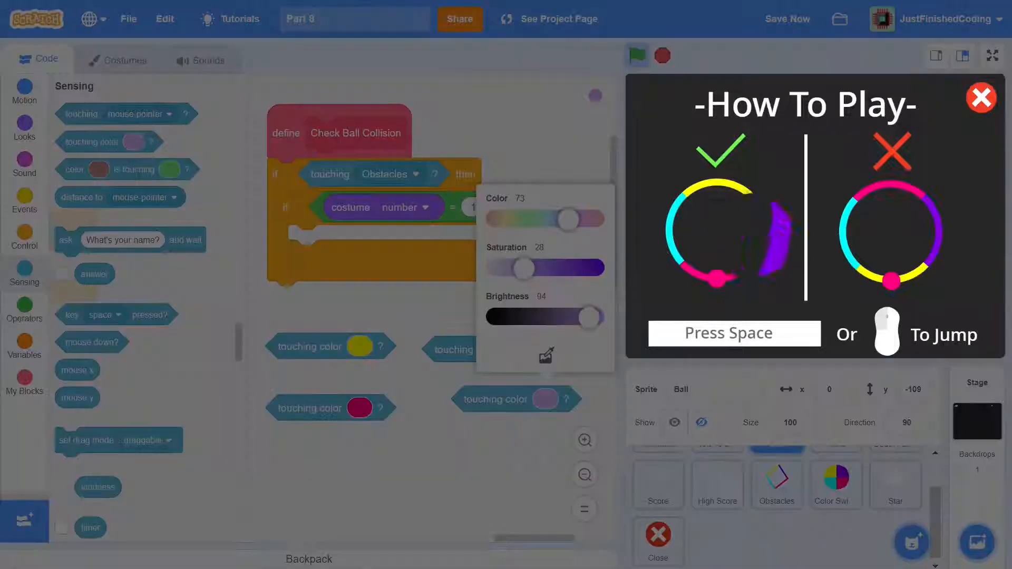
click(980, 97)
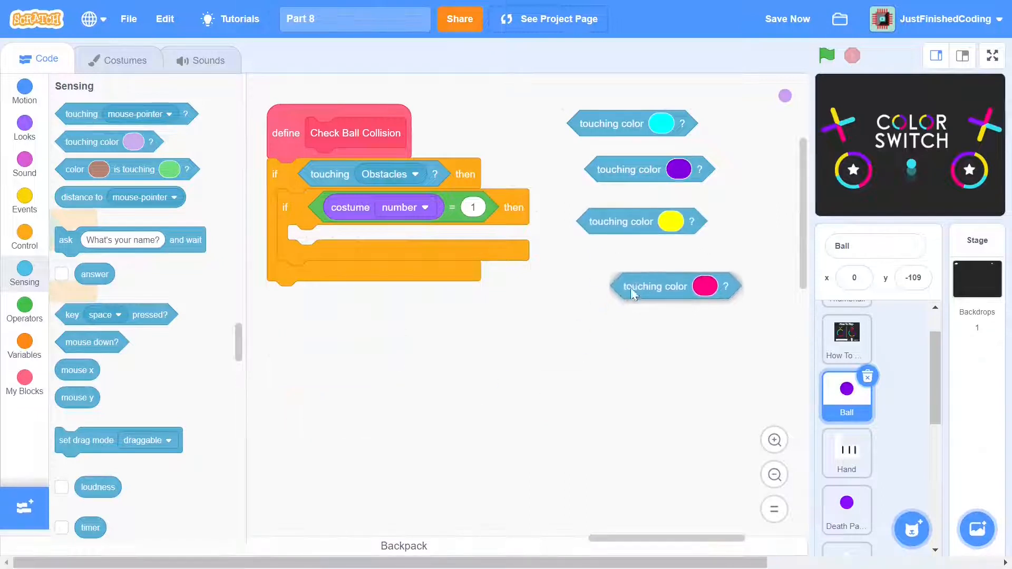
click(25, 237)
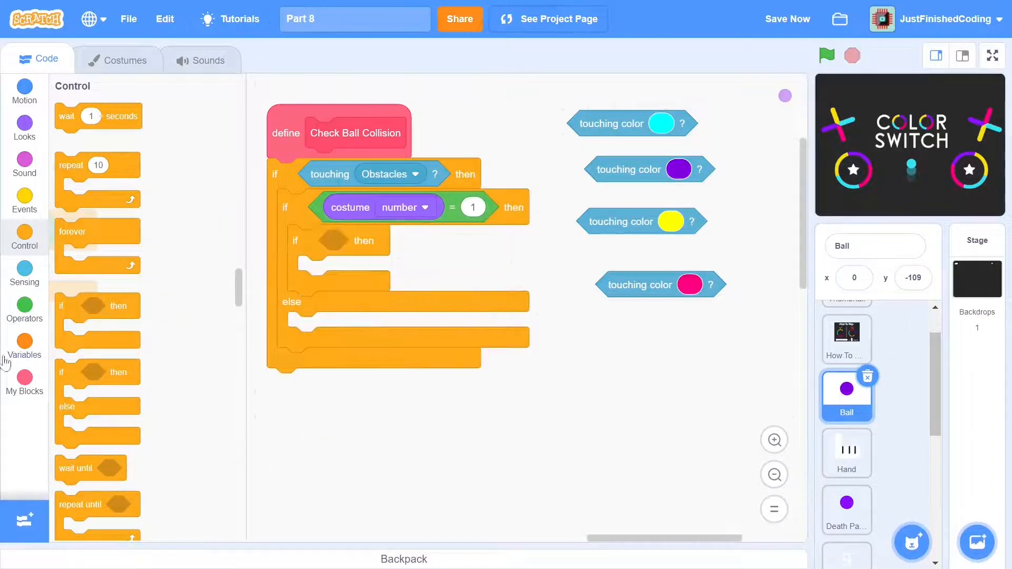
- Compare costume number per colour and set PLAYER DIED? to yes on a mismatch
click(24, 309)
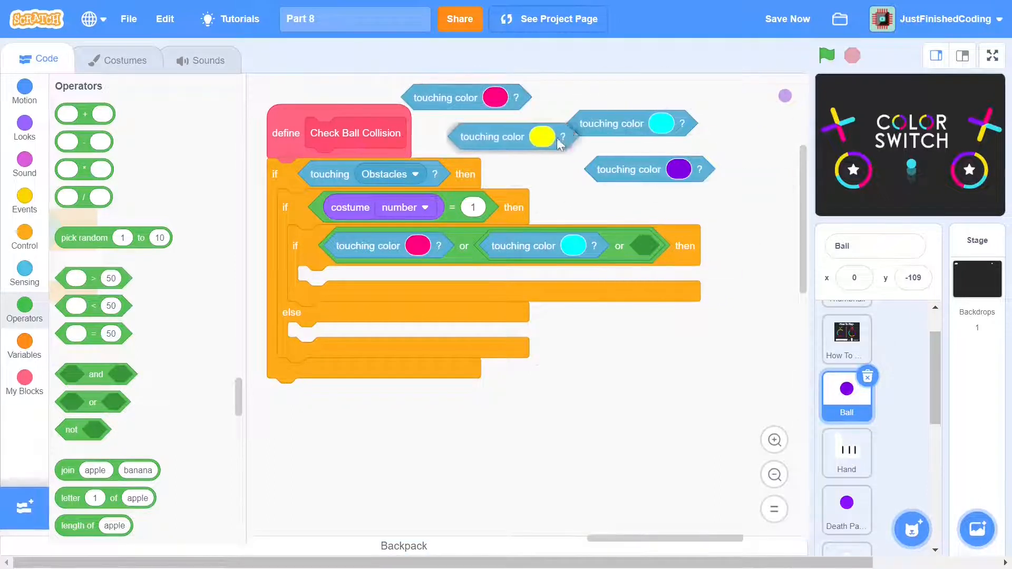
click(24, 342)
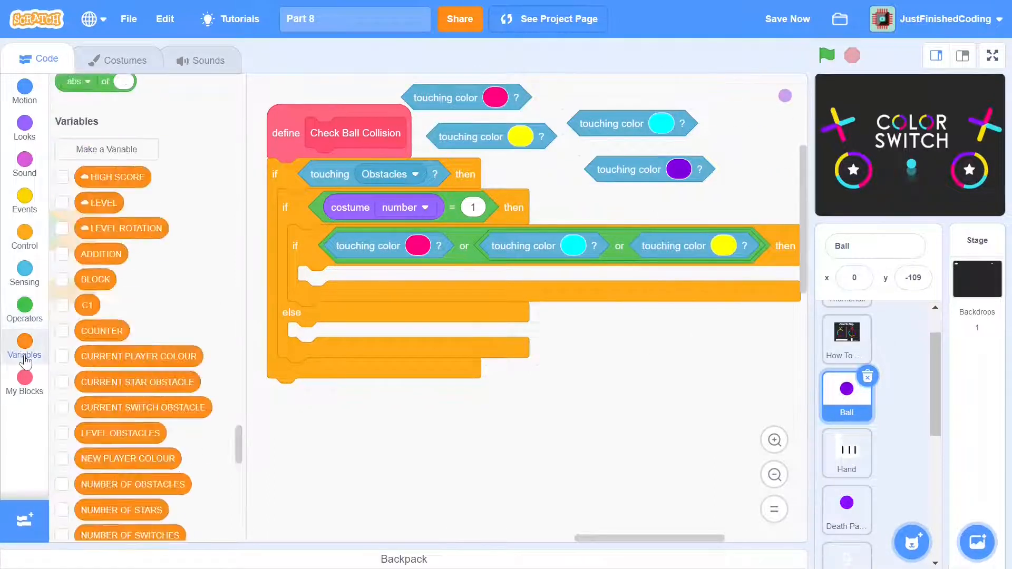
click(410, 162)
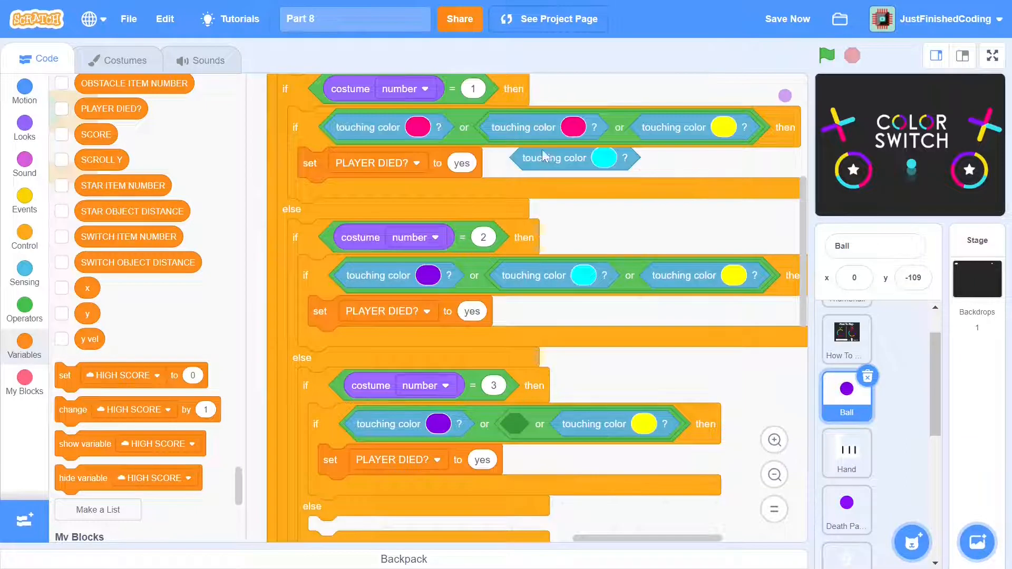
scroll(down, 3)
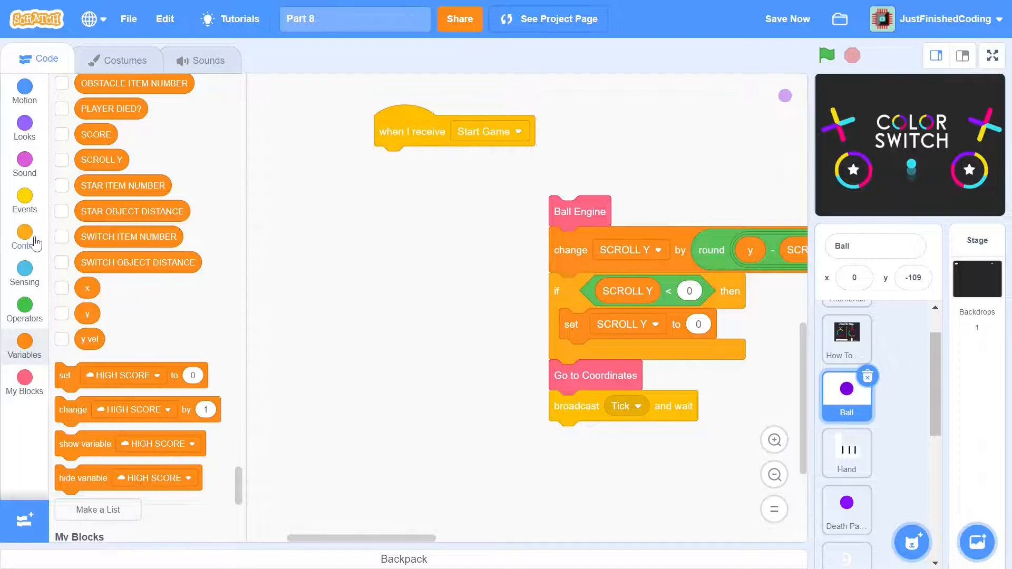
- Repeat Ball Engine until PLAYER DIED? = yes, then hide the ball and broadcast a death message
click(25, 307)
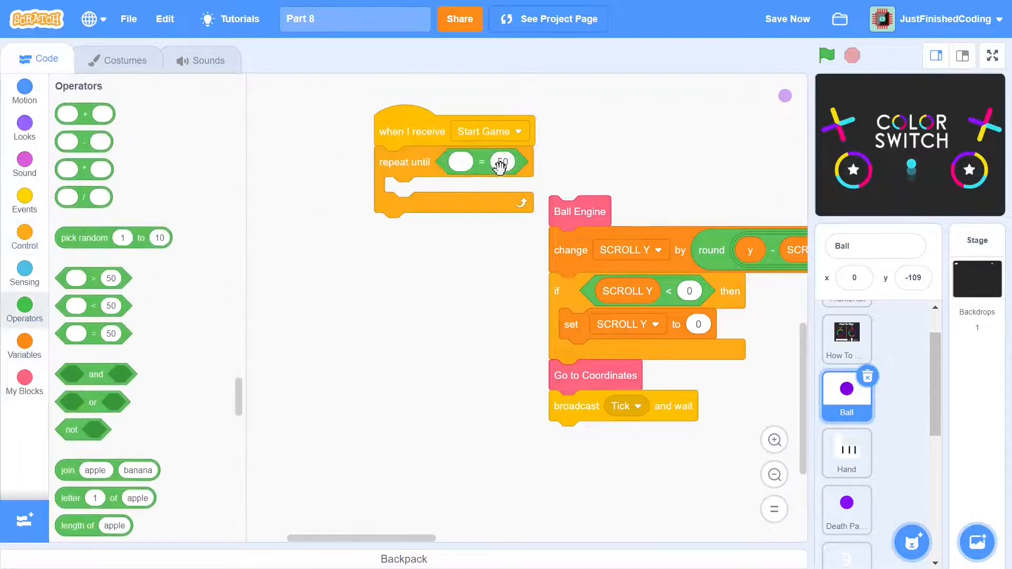
click(25, 347)
text(yes)
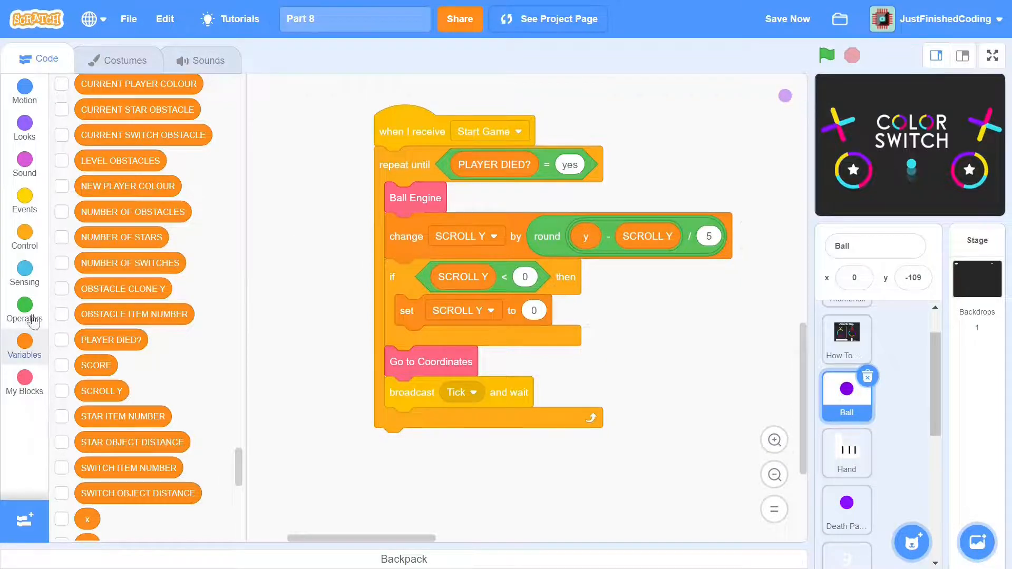
click(24, 201)
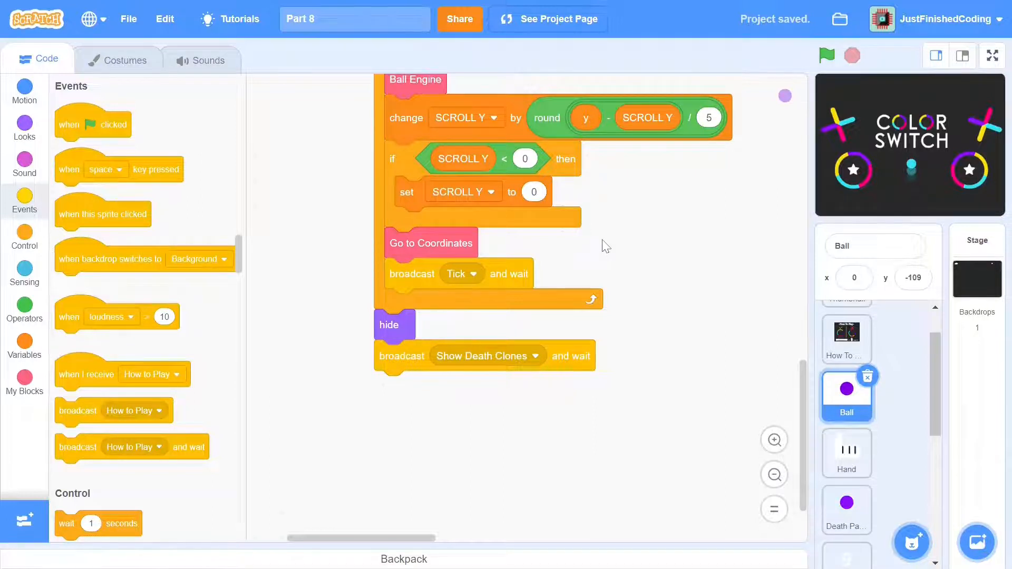
mouse_move(25, 234)
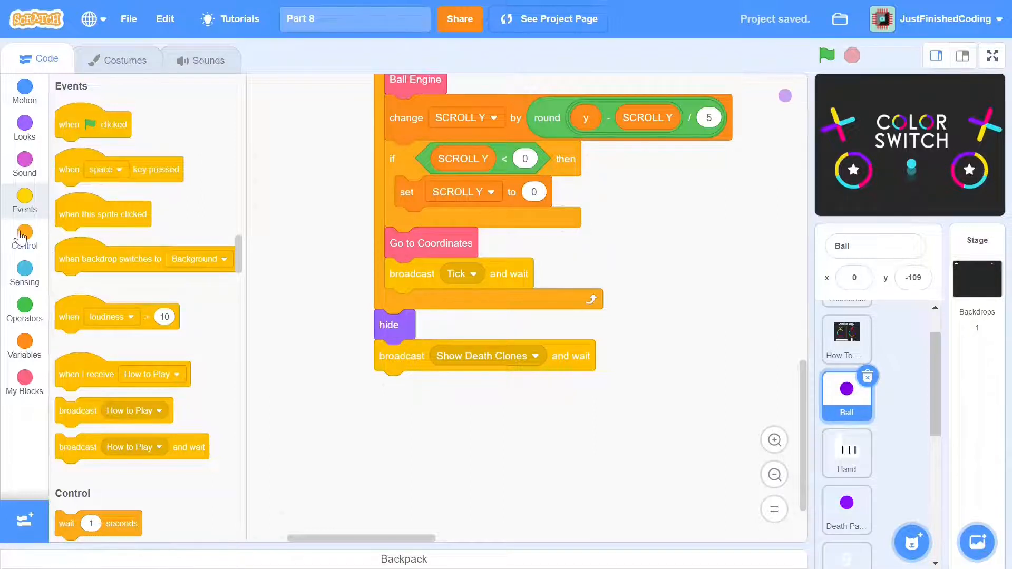
click(24, 236)
text(Death)
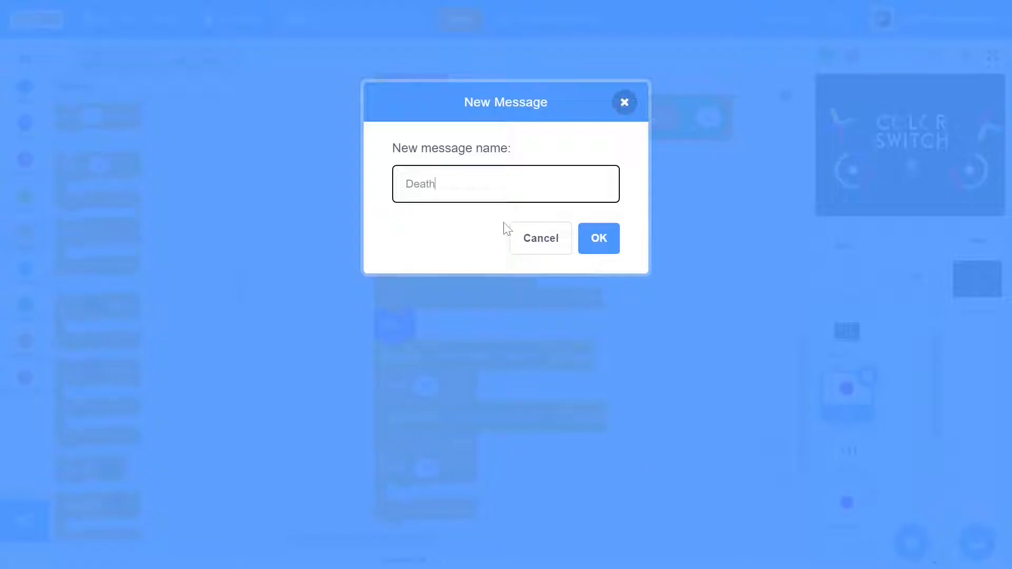
- Broadcast Death Animation Tick then Death Particles Fade Tick in the death loop, and begin a new block
text(Animation Tick)
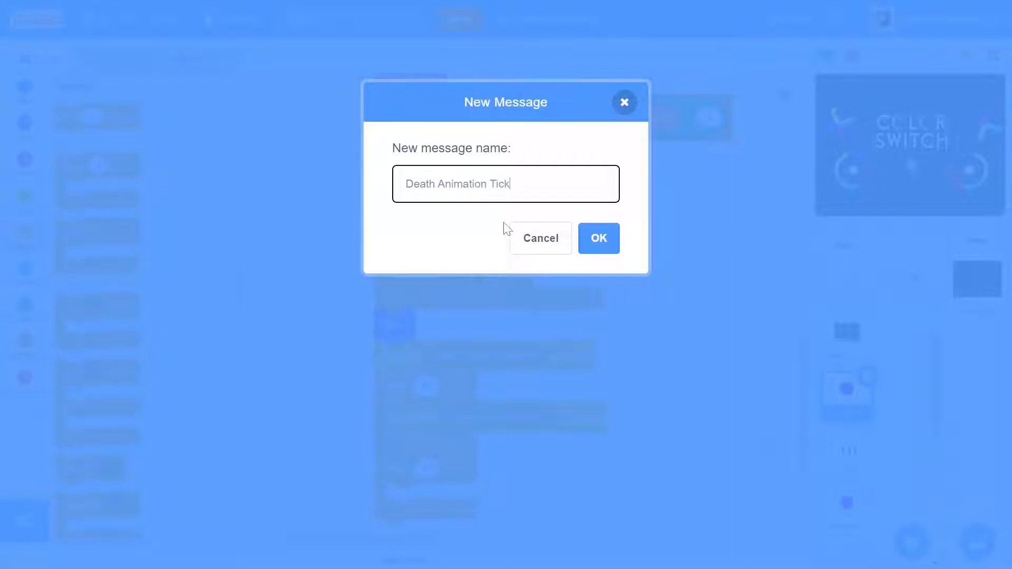
click(597, 238)
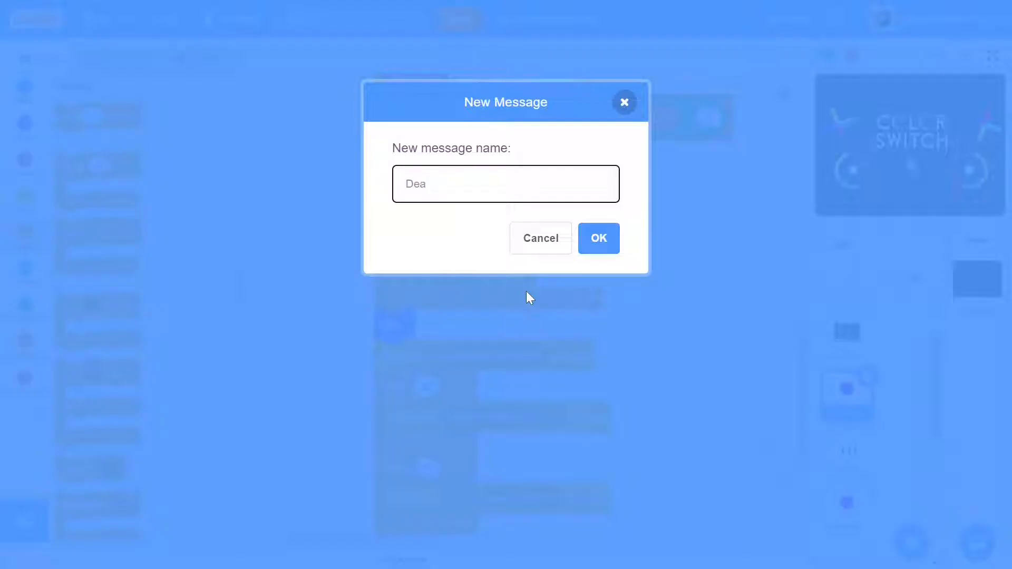
text(Death Particles Fade Tick)
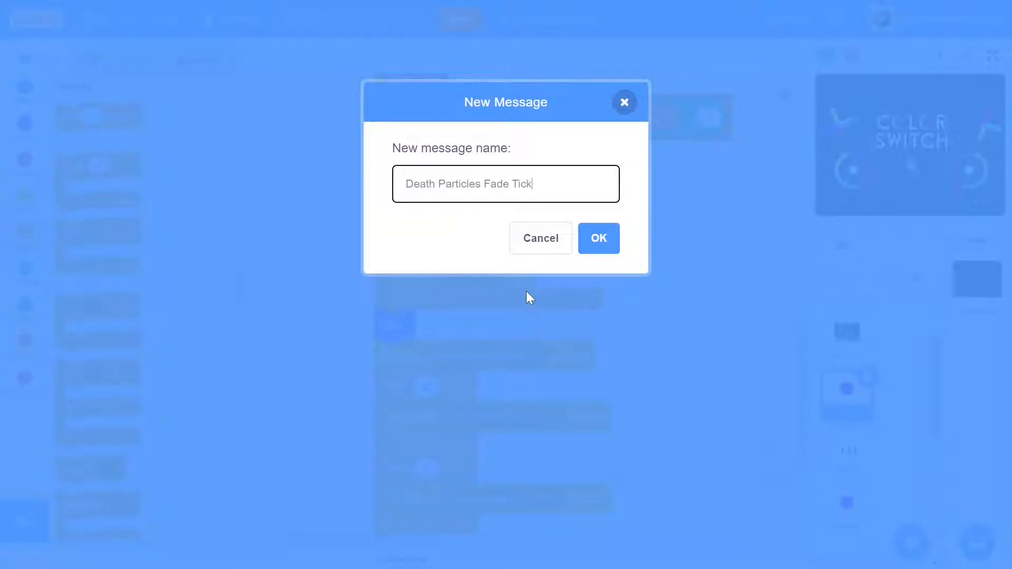
click(597, 238)
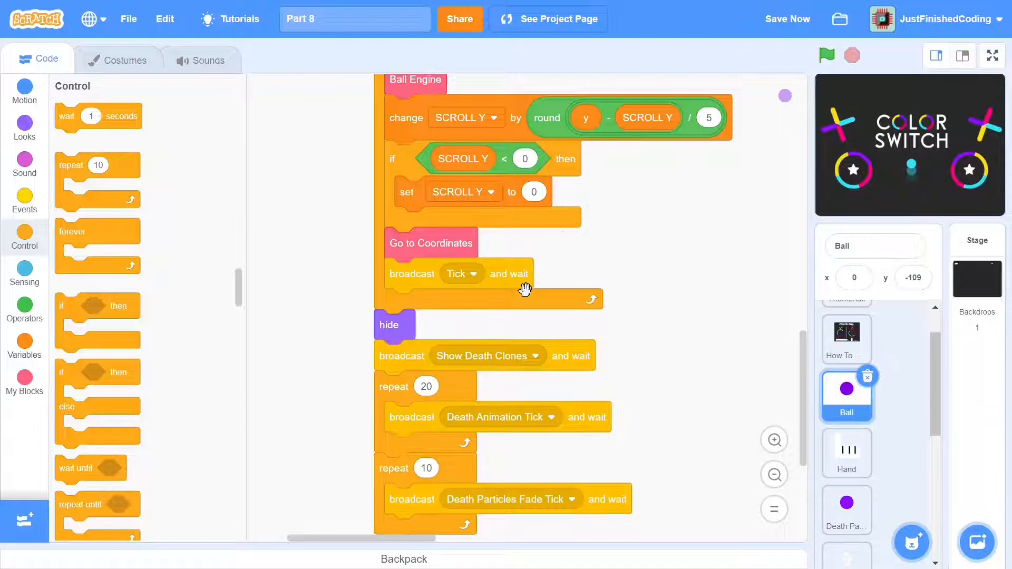
click(24, 381)
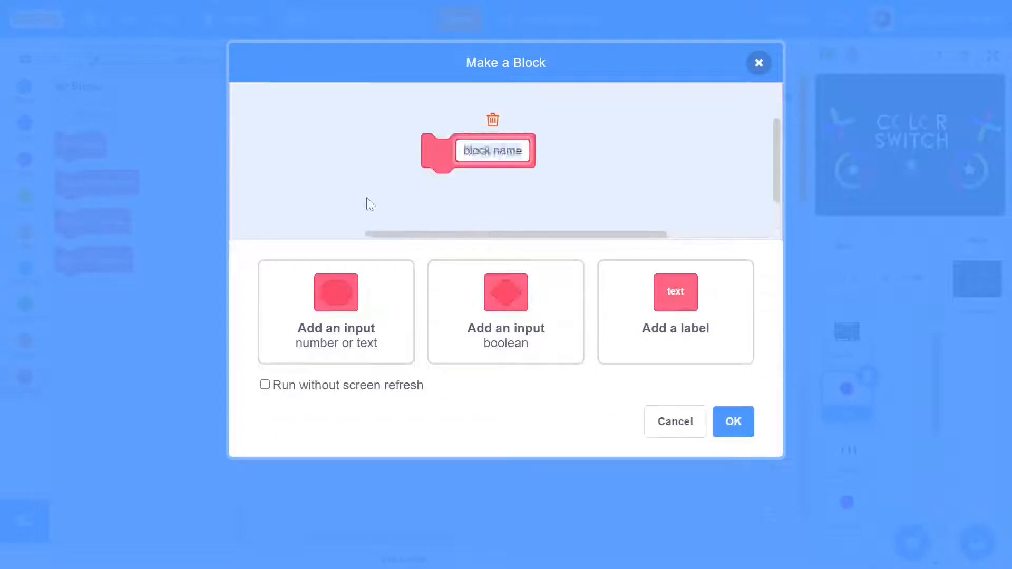
- Define RESTART GAME broadcasting Init then Start Game, called after the death sequence
click(674, 422)
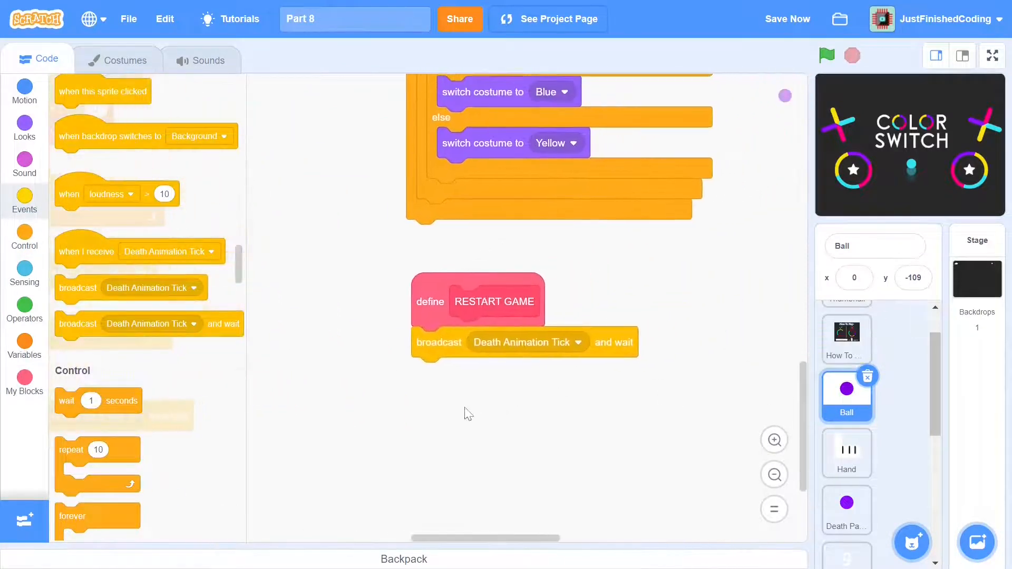
right_click(439, 342)
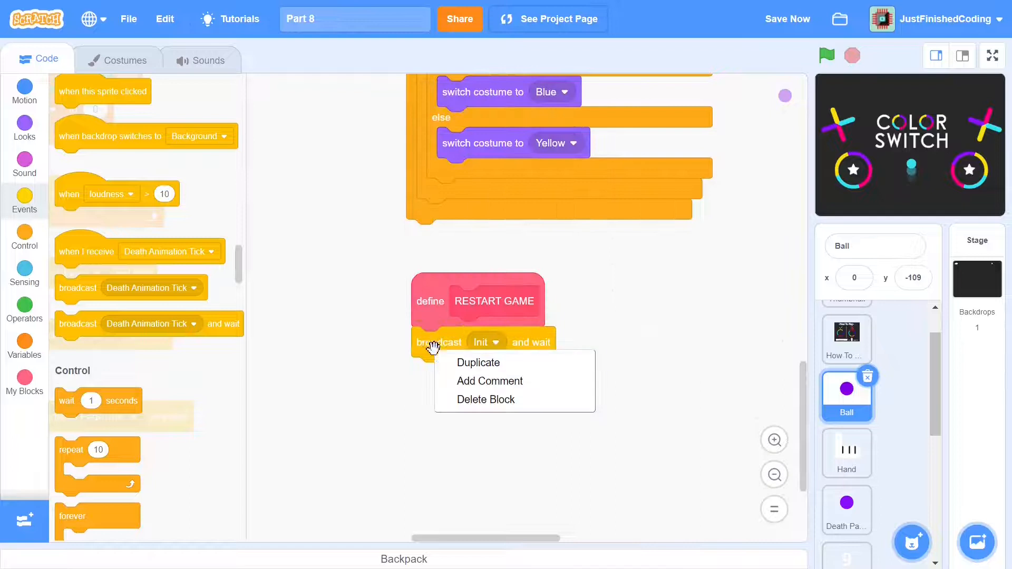
click(477, 361)
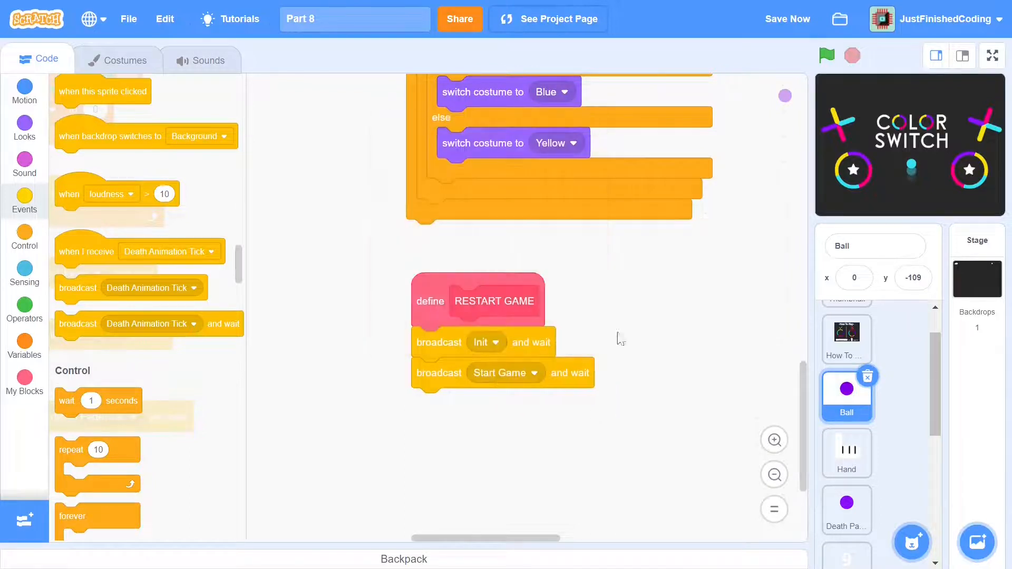
mouse_move(638, 463)
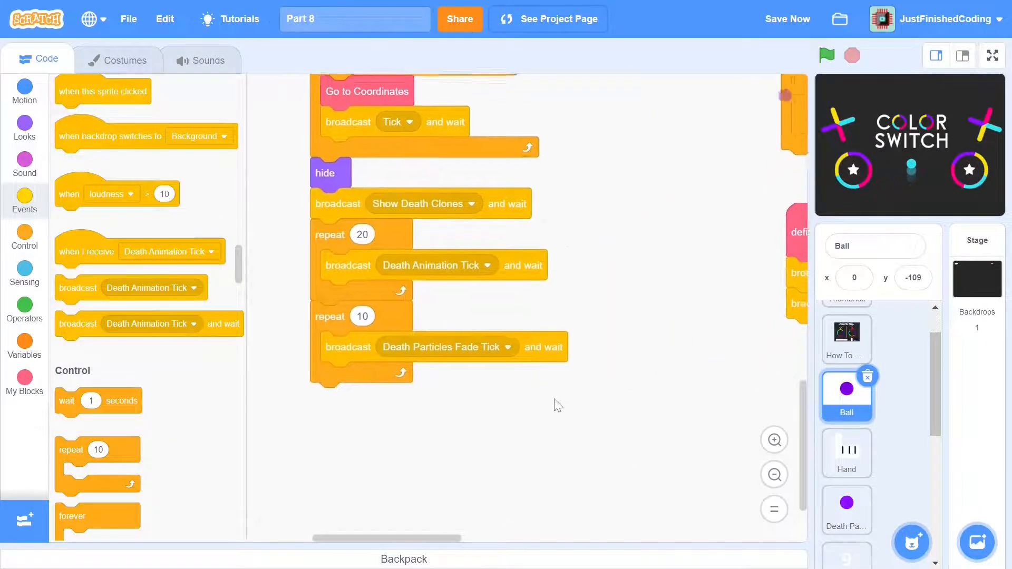
click(24, 381)
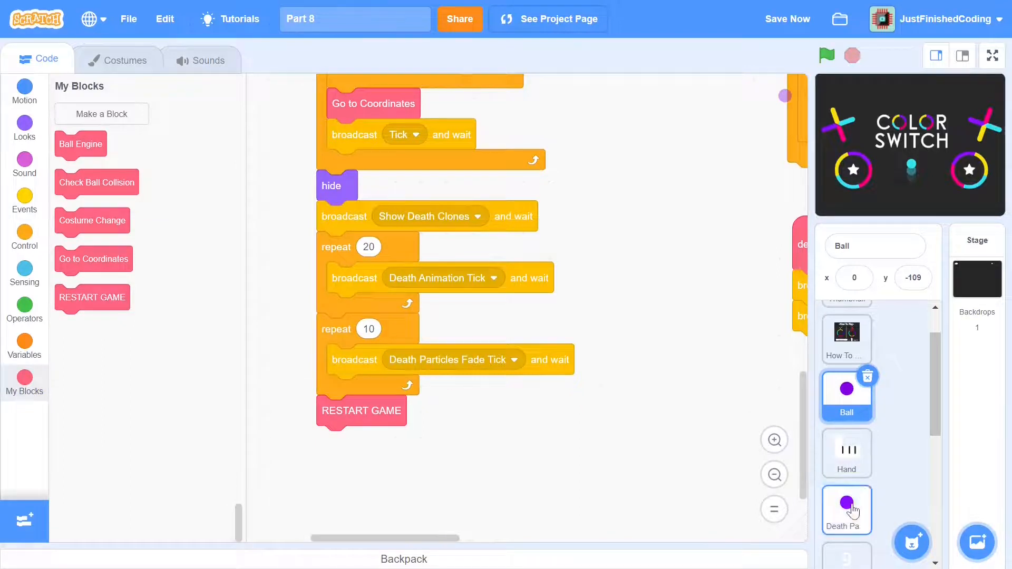
- Give Death Particles a when I receive Init script that hides and clears old clones
click(846, 510)
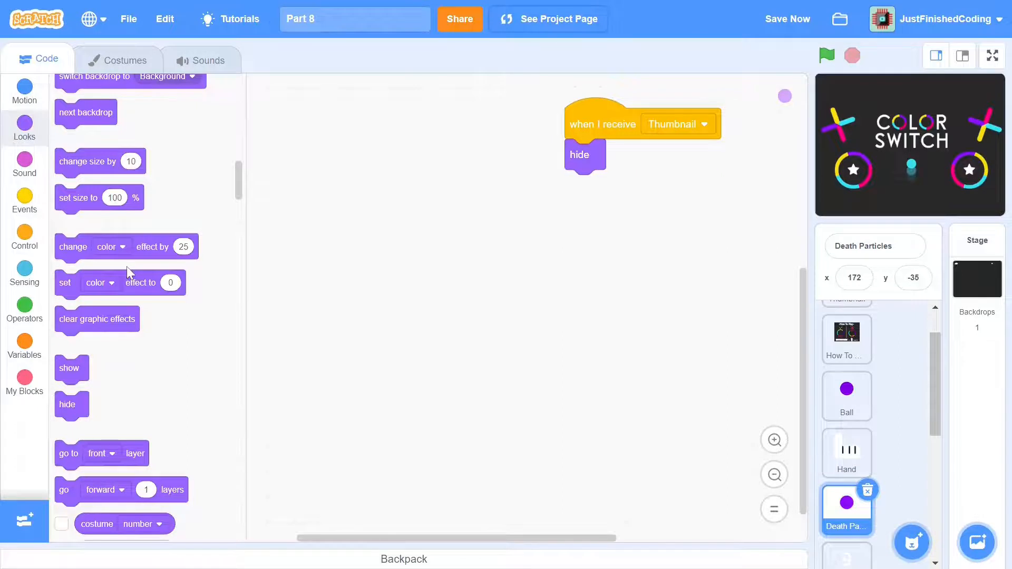
click(476, 125)
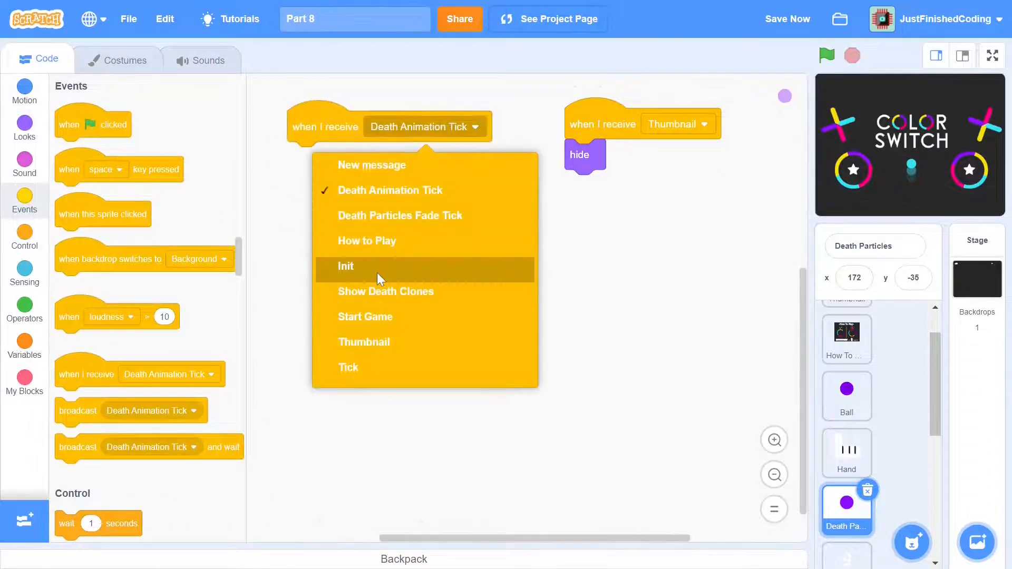
click(345, 266)
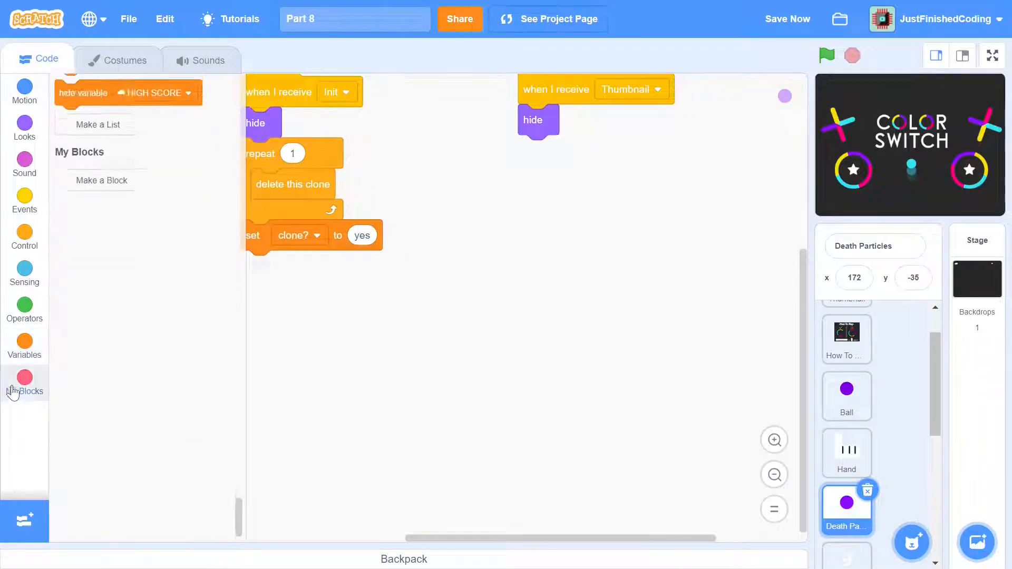
- Define Init Clones as repeat 10 create clone of myself, set clone? flags, and switch costume on clone start
click(101, 180)
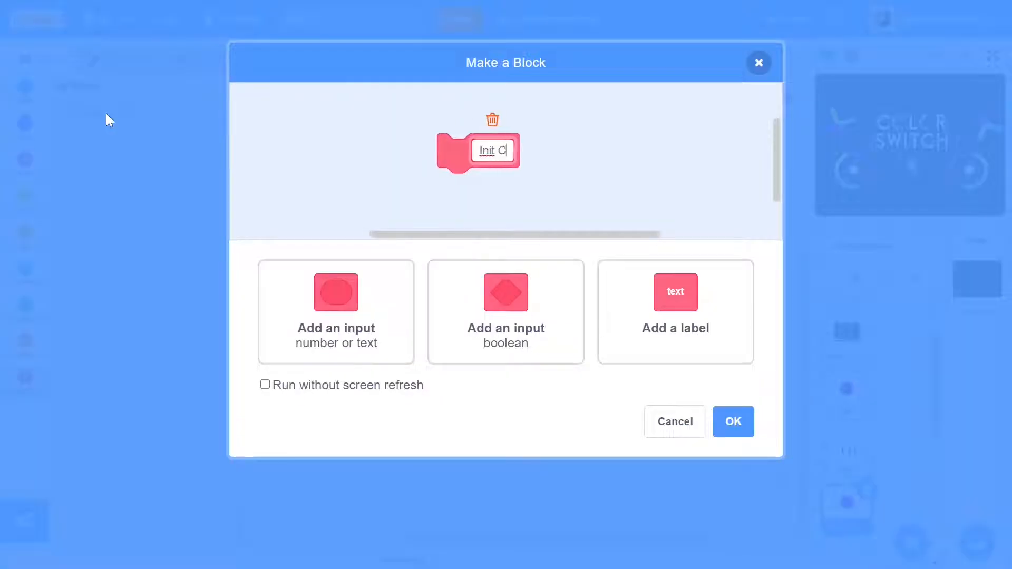
text(lones)
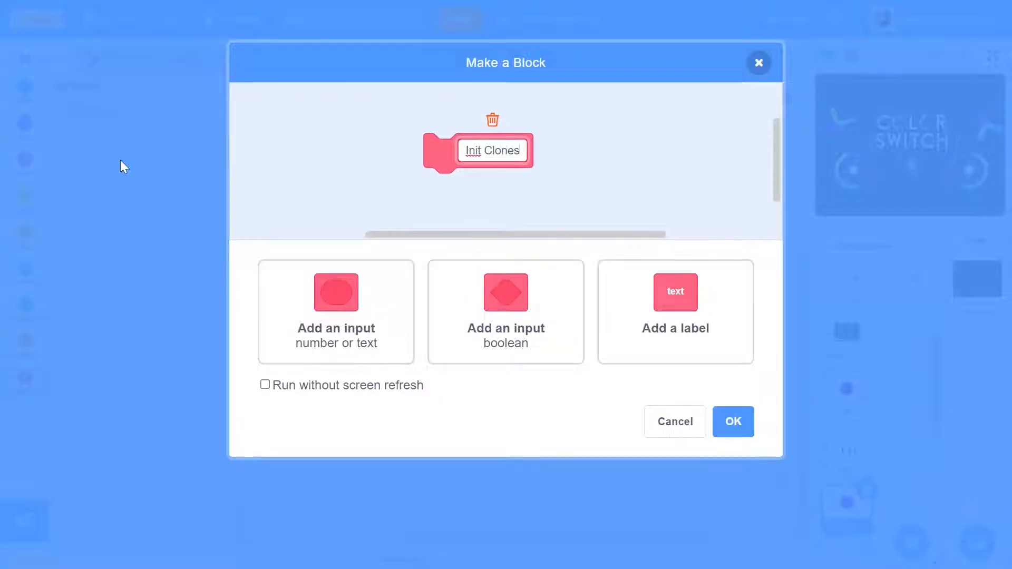
click(733, 422)
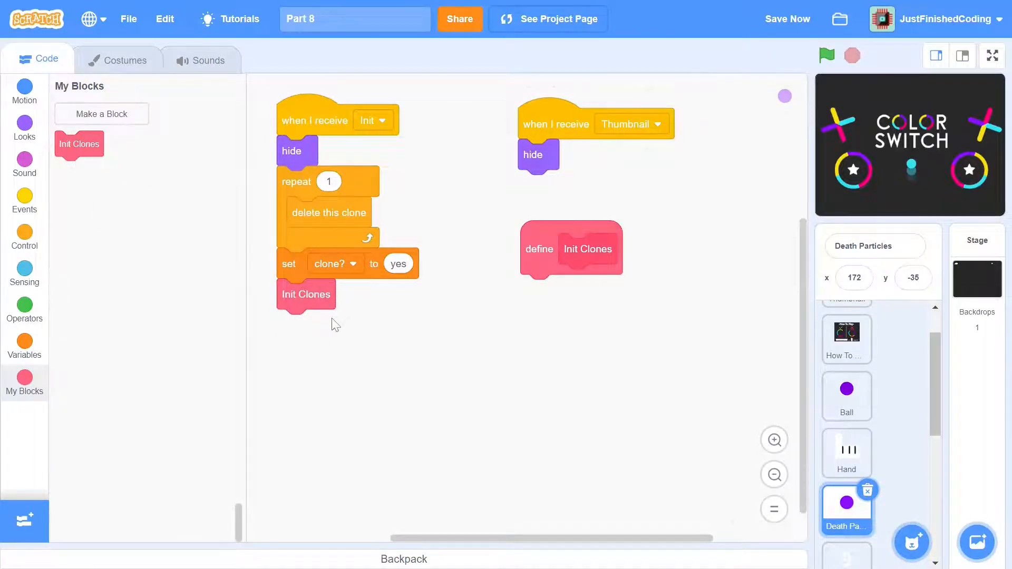
mouse_move(214, 325)
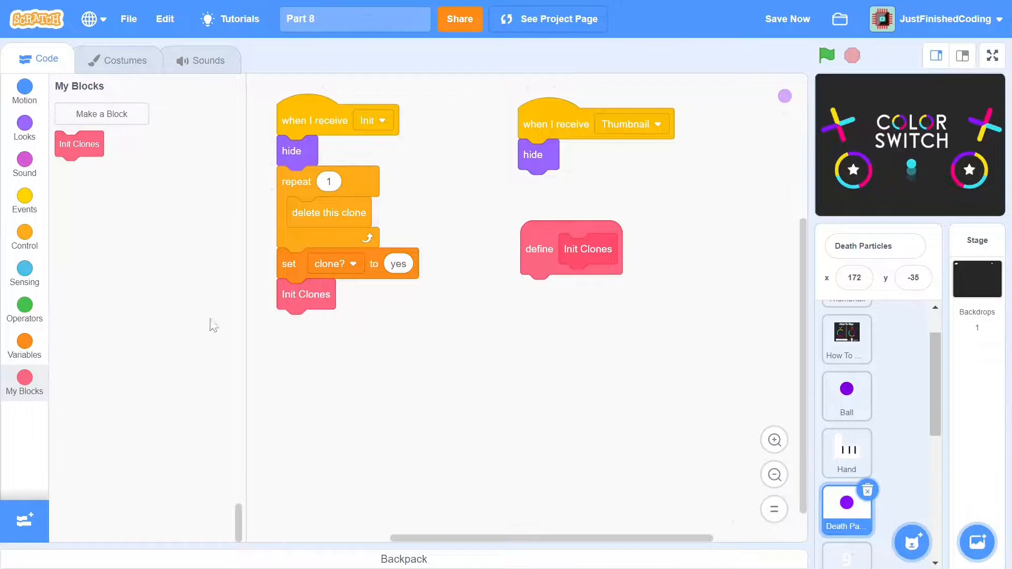
click(24, 338)
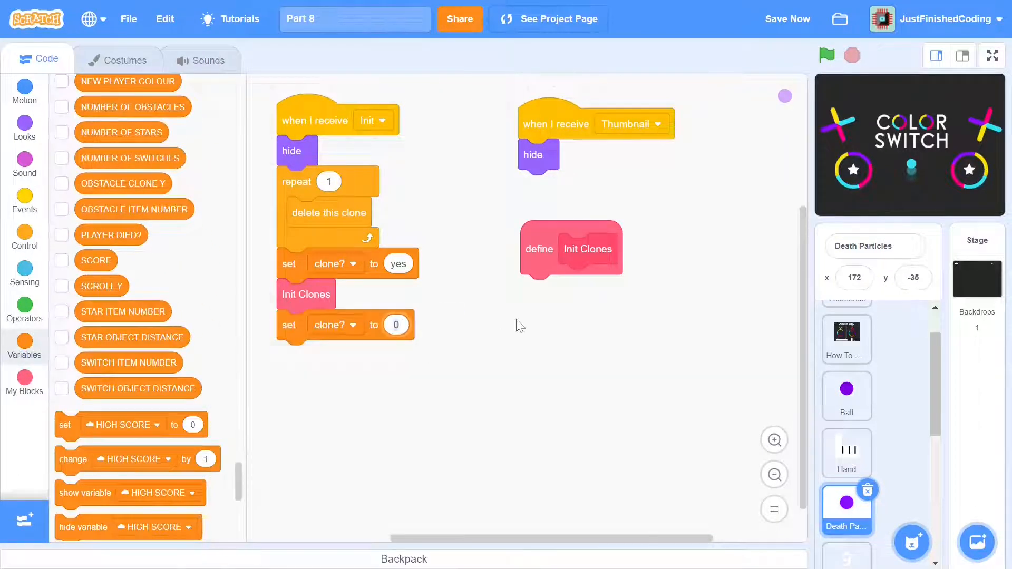
click(25, 237)
text(no)
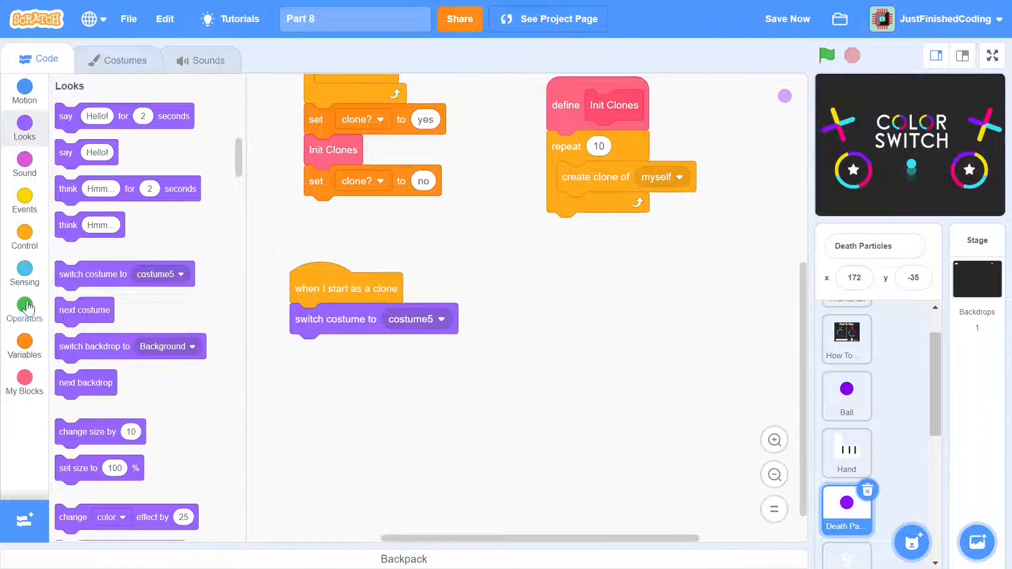
click(24, 310)
text(4)
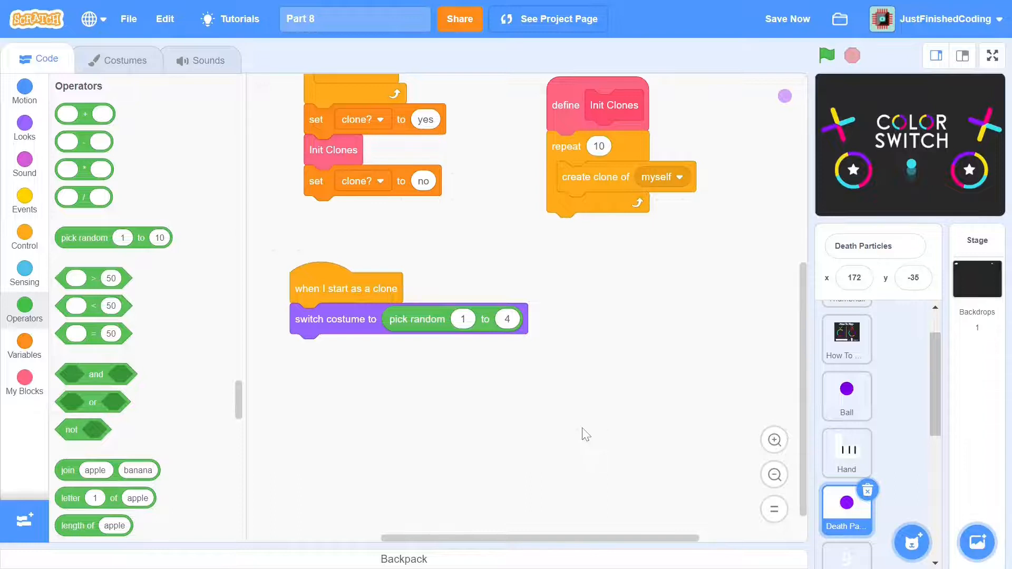
- Rename the Death Particles costumes to 1, 2, 3, 4 so clones pick a random one
click(117, 59)
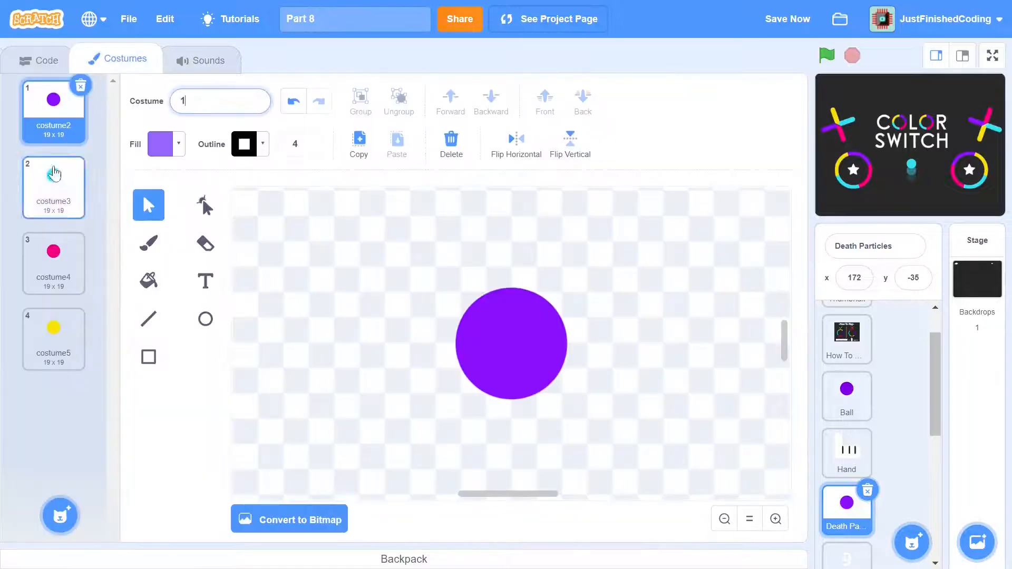
click(53, 258)
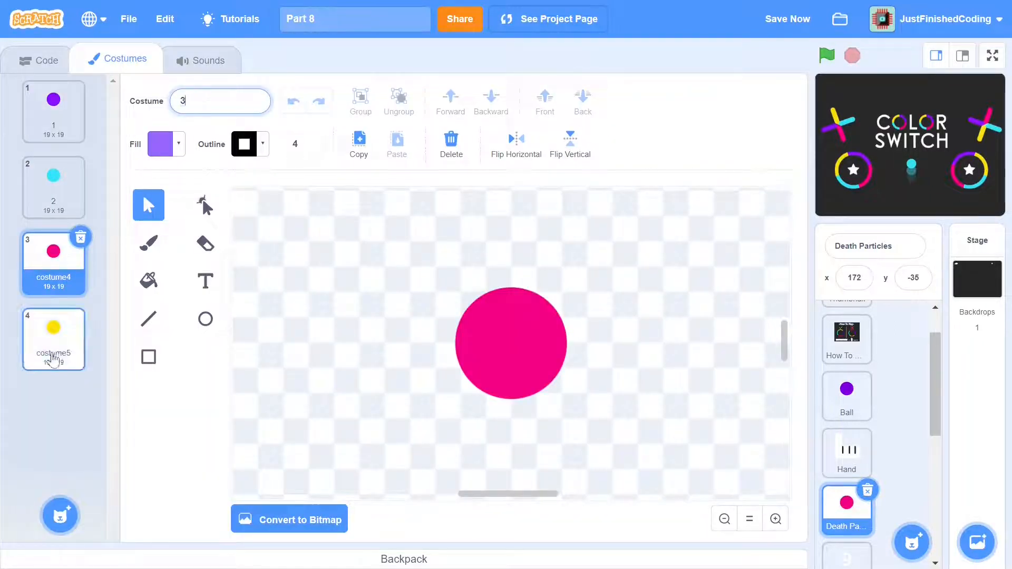
click(54, 338)
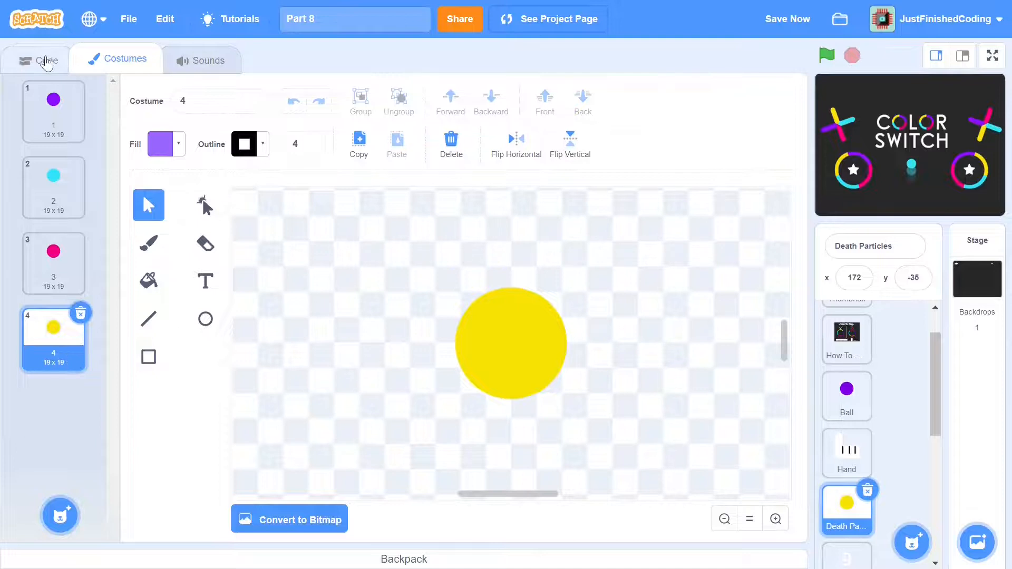
click(38, 59)
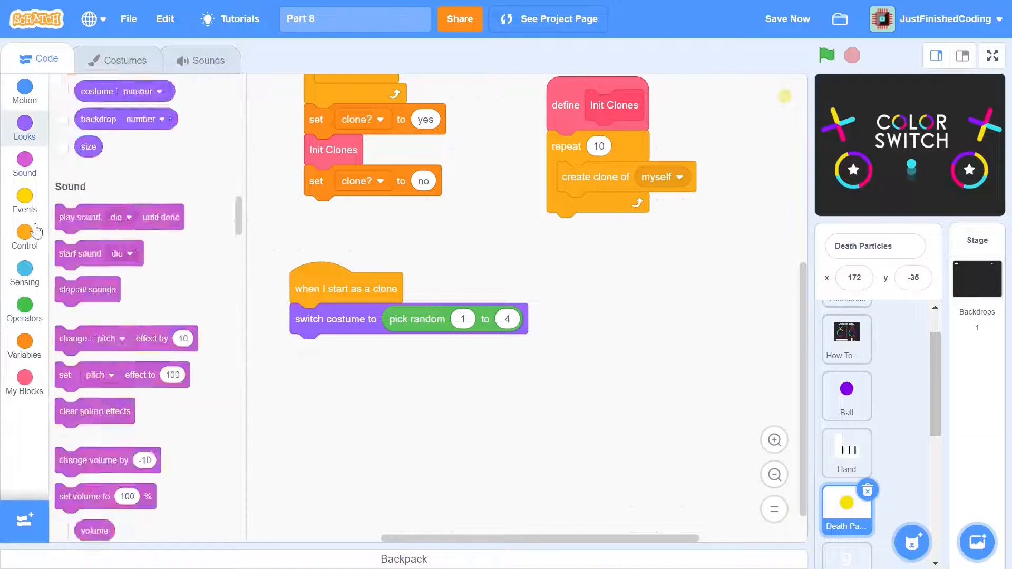
- Give each clone a random size 25-90% and a random direction from -180 to 180
click(24, 129)
text(90)
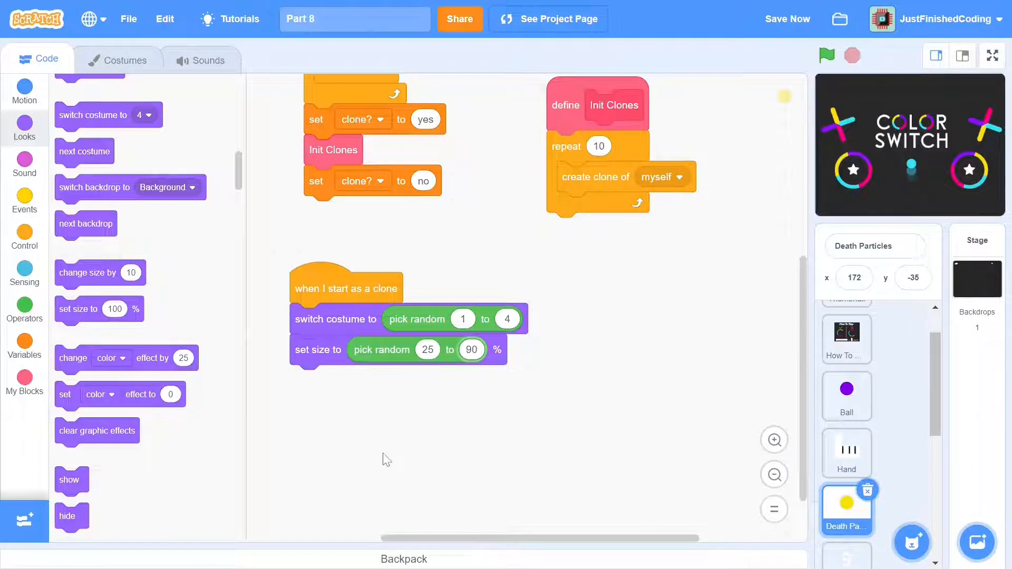
mouse_move(164, 356)
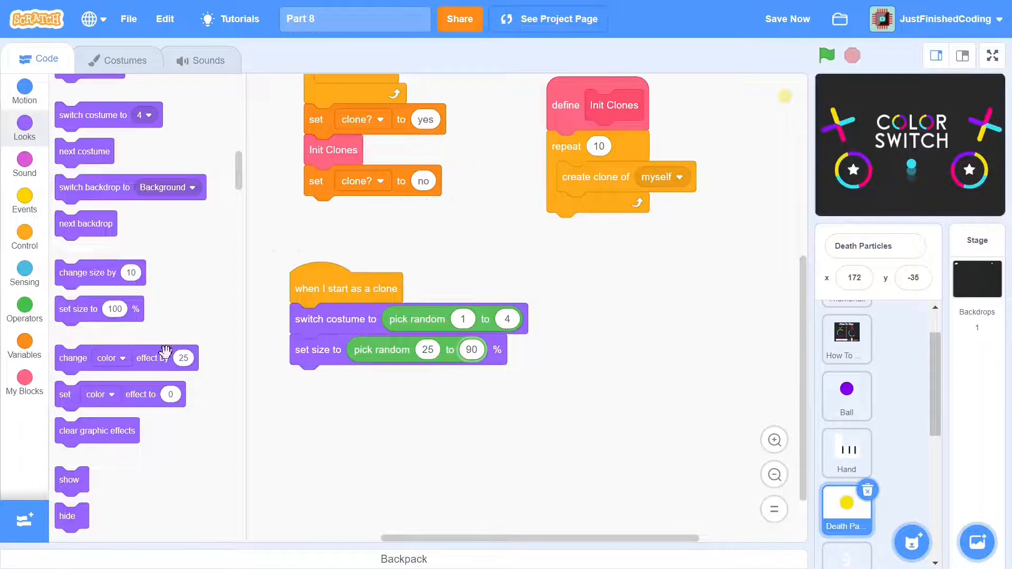
click(24, 91)
text(180)
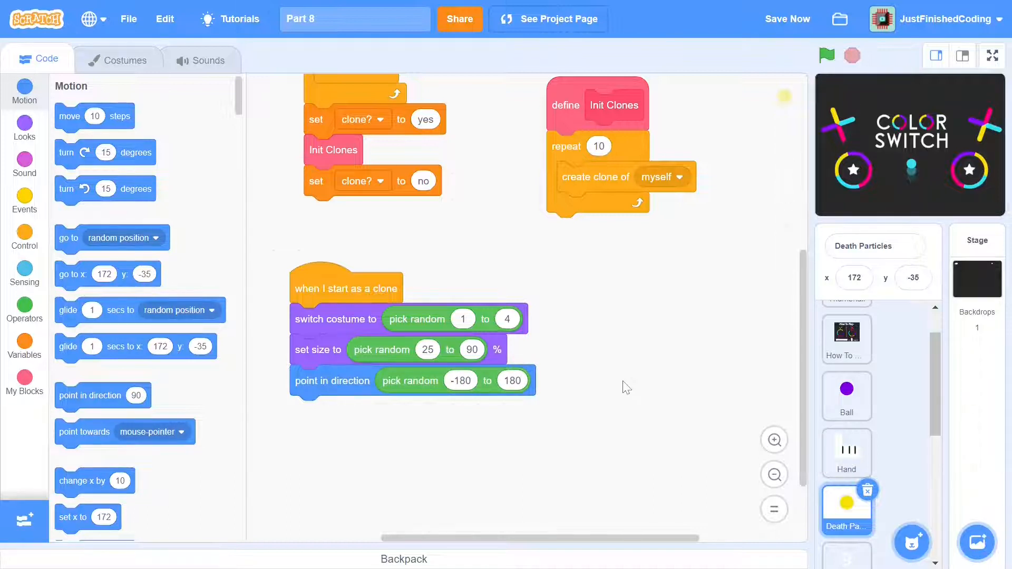
click(24, 200)
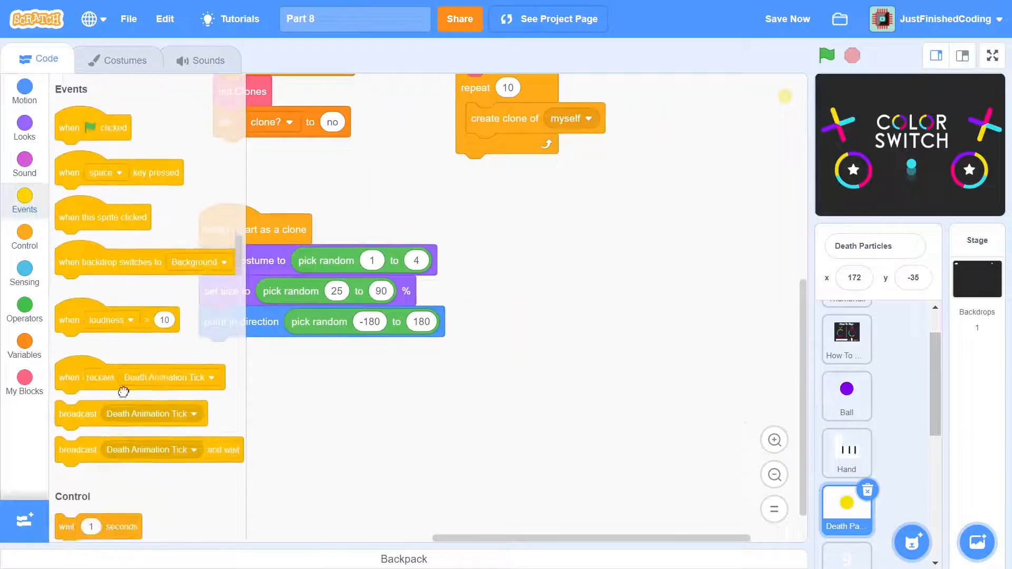
- On Show Death Clones, clones go to the Ball and show; on Death Animation Tick they move 10 steps and bounce
click(24, 303)
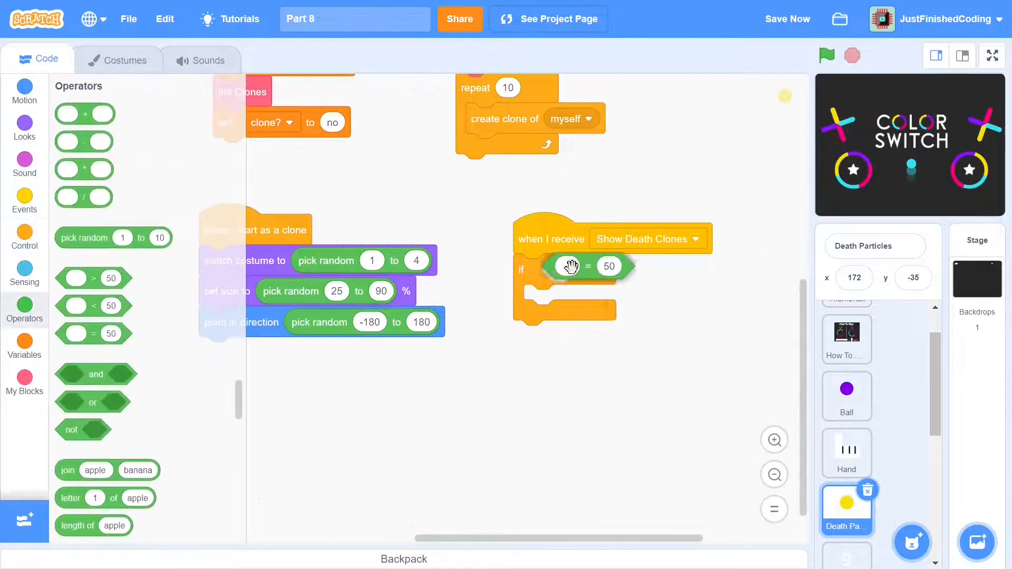
click(25, 93)
text(yes)
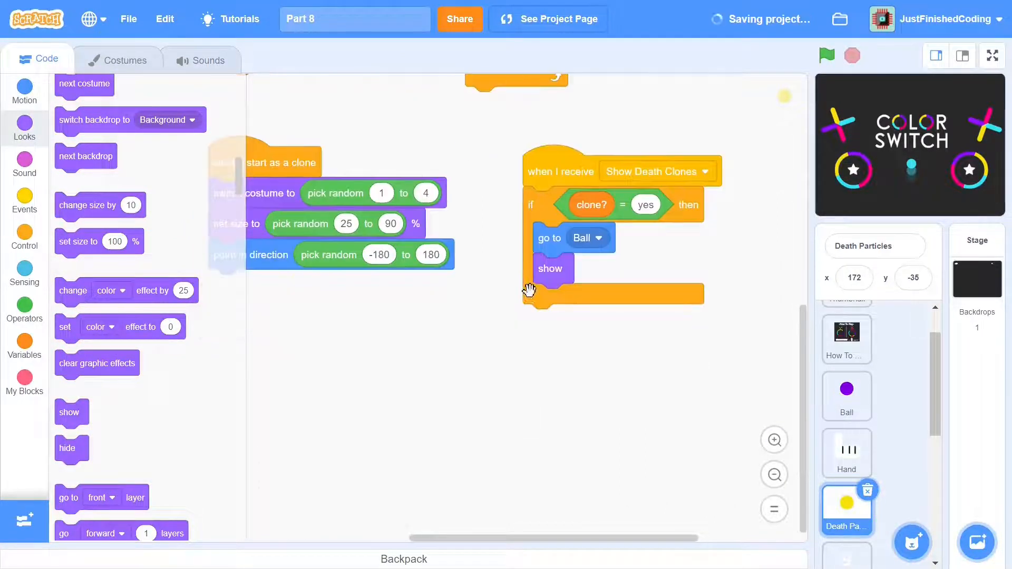
click(25, 200)
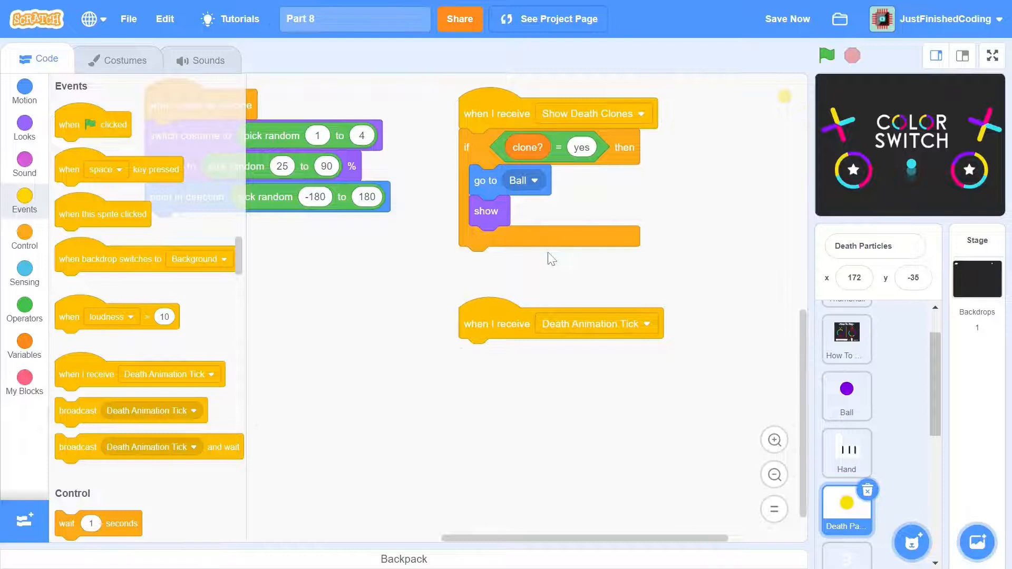
mouse_move(545, 254)
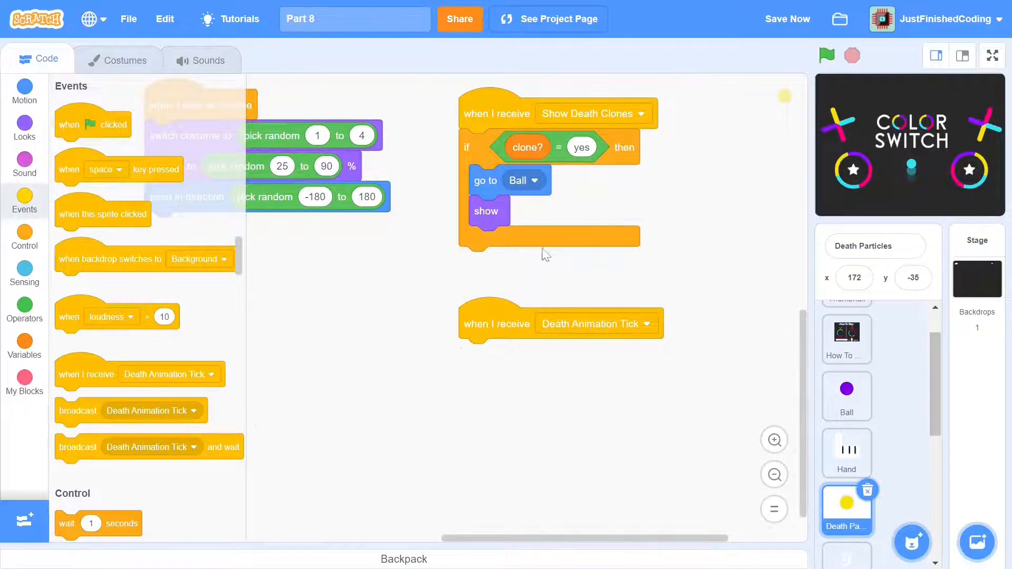
click(24, 91)
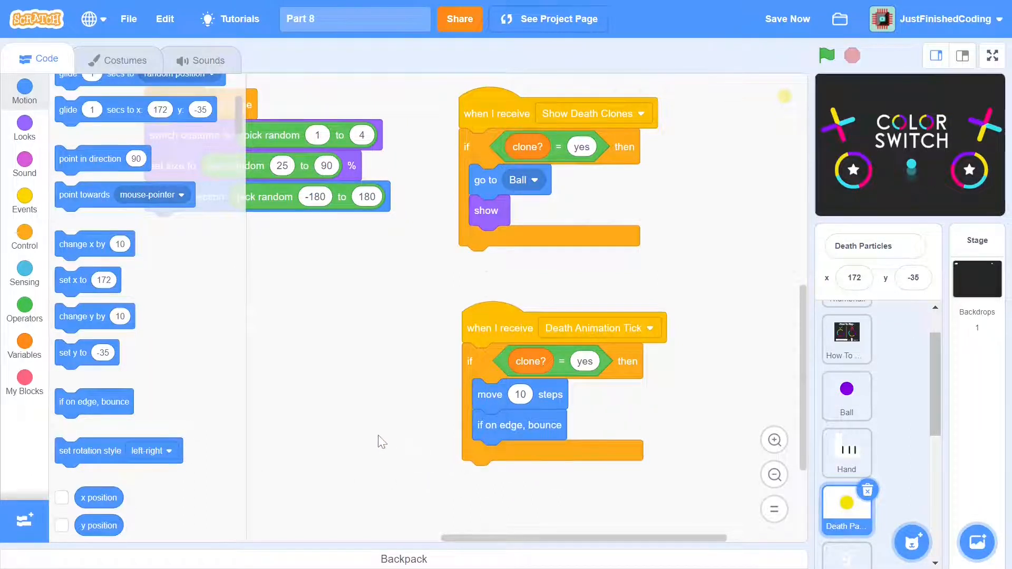
- Duplicate the tick script as Death Particles Fade Tick and add change ghost effect by 10
right_click(742, 338)
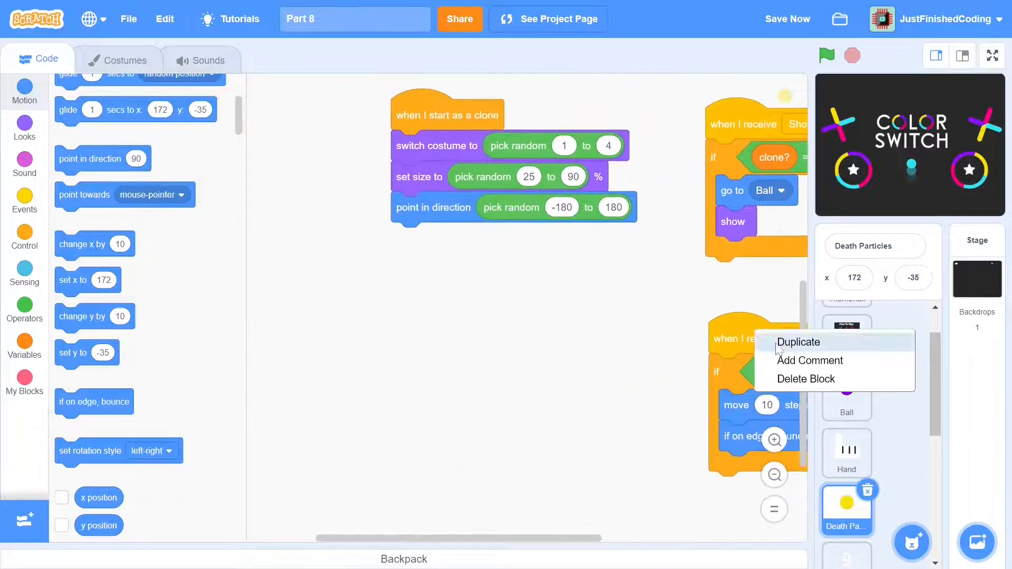
click(798, 342)
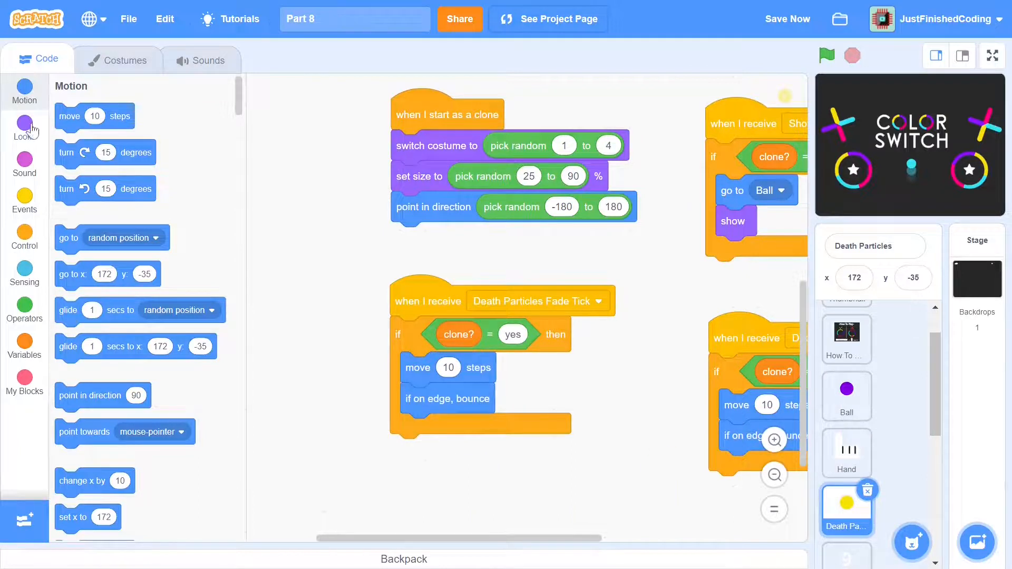
click(24, 128)
text(10)
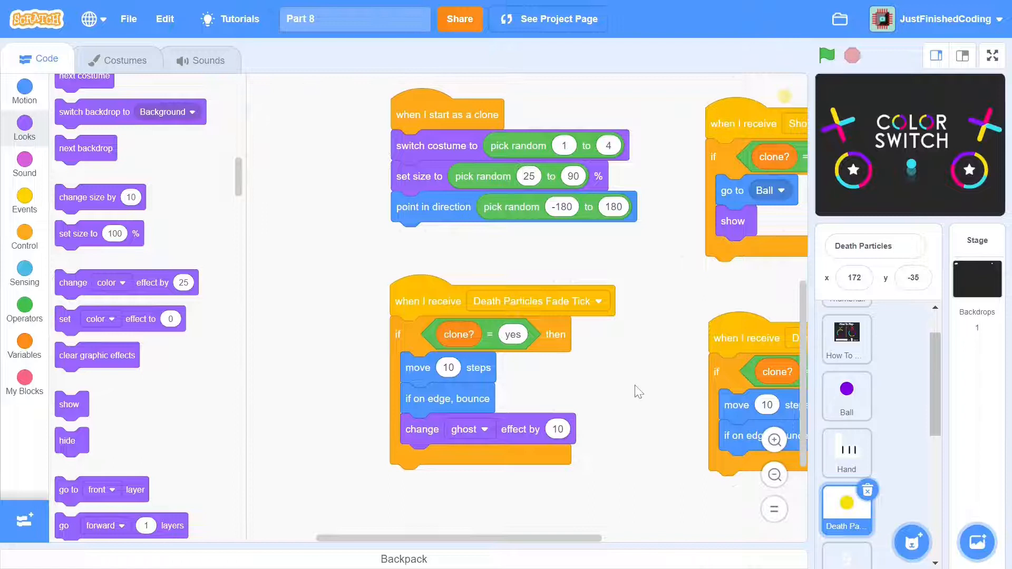
- In Obstacles, make the level check fire when SCORE is greater than or equal to NUMBER OF OBSTACLES minus 2
click(847, 490)
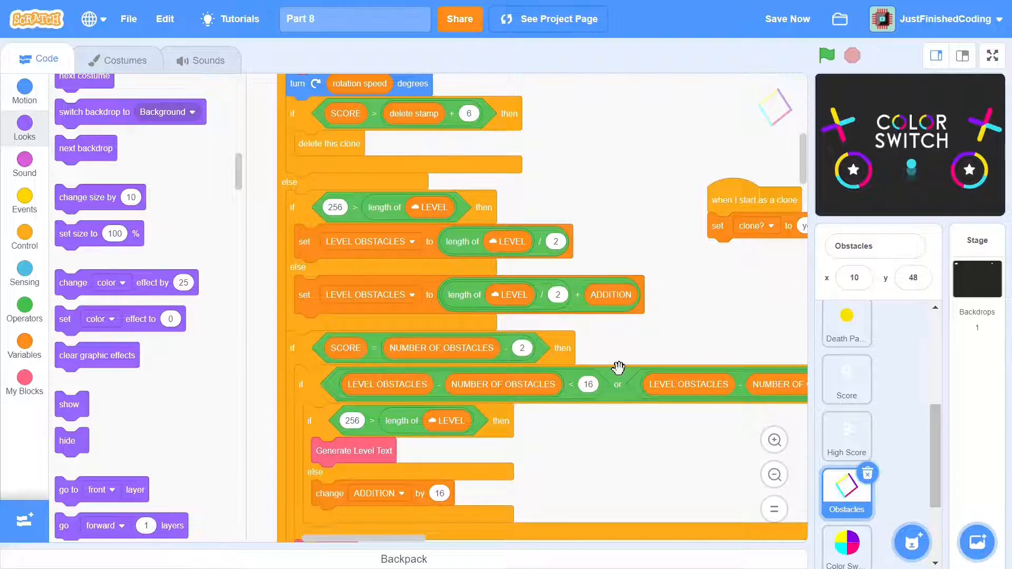
click(24, 307)
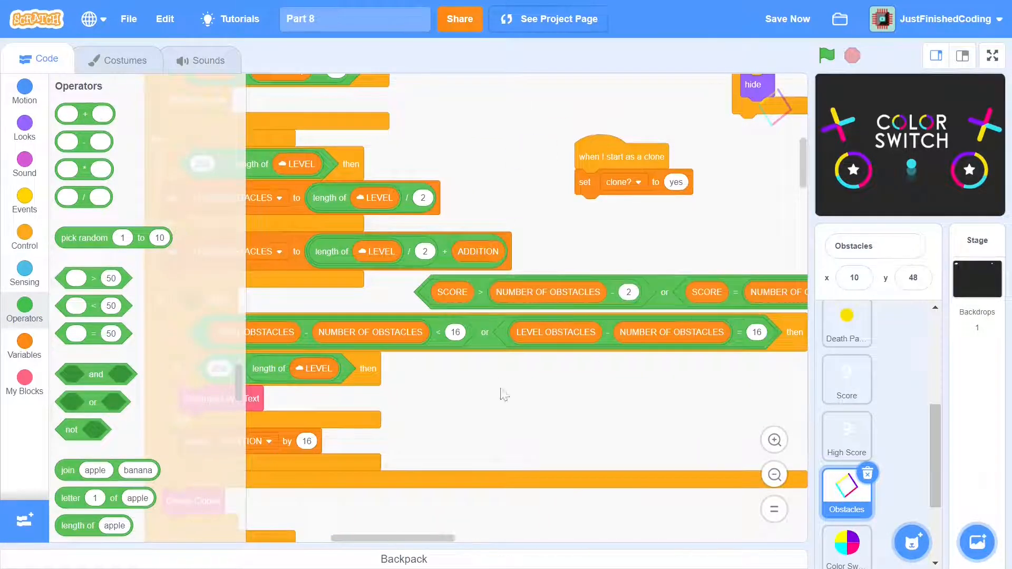
scroll(up, 3)
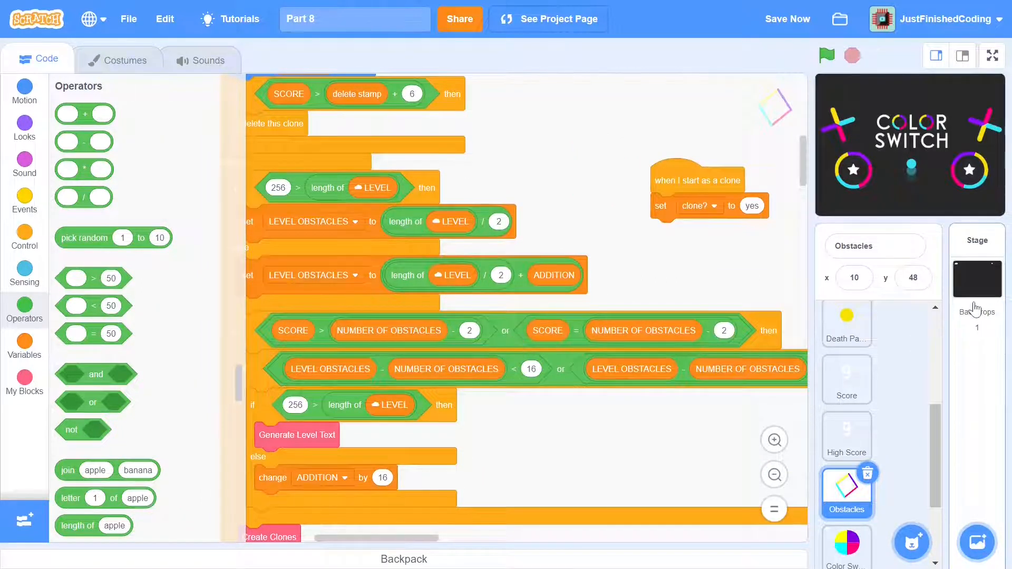
- In the Stage start script, broadcast new message Check Level Generator and wait, just before Init
click(976, 278)
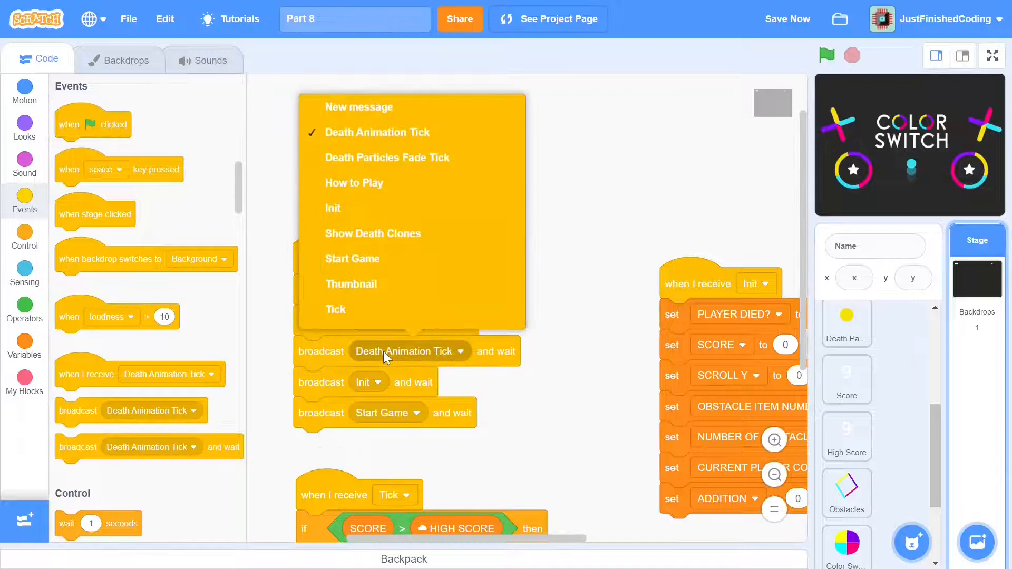
click(358, 108)
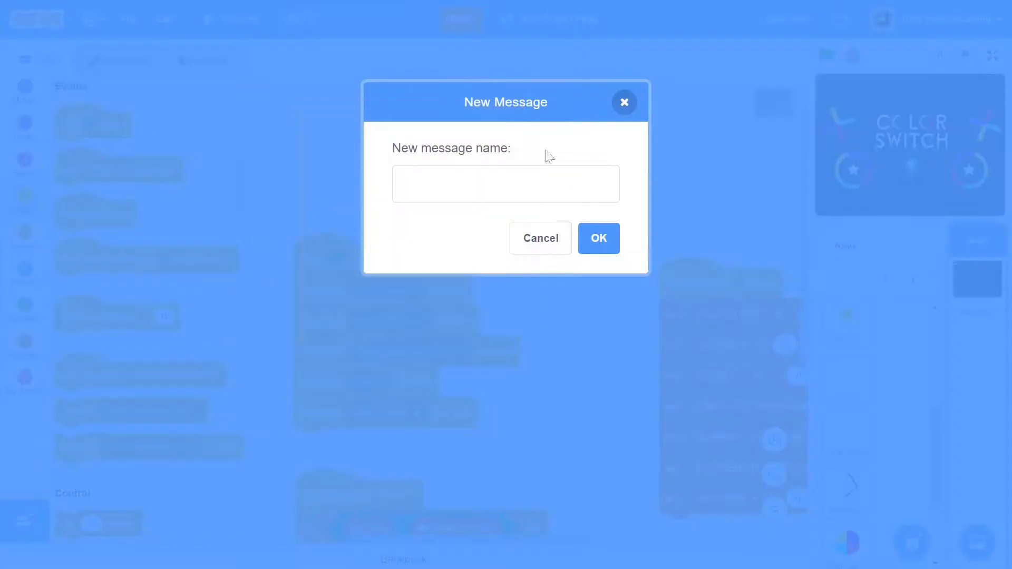
click(540, 238)
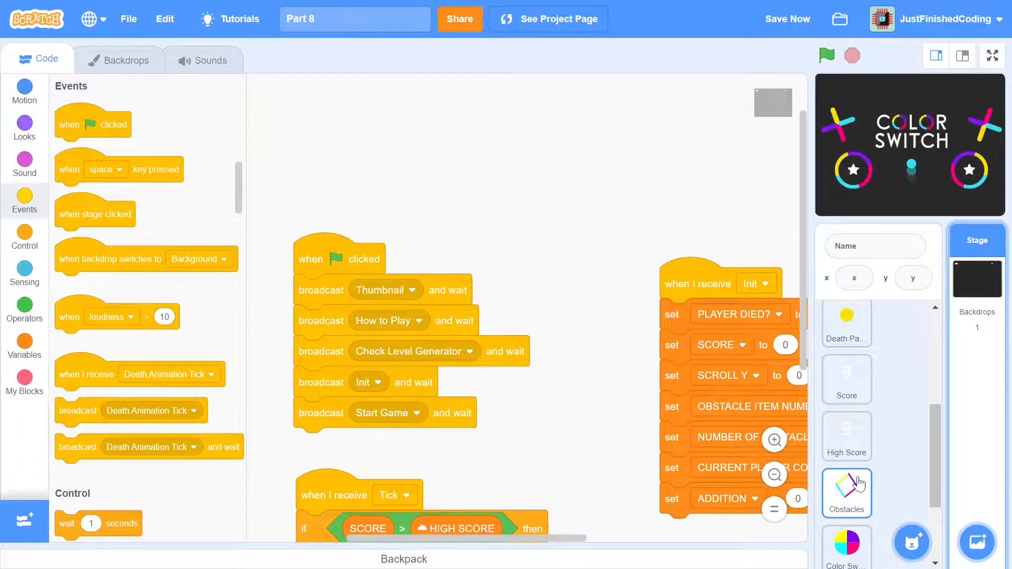
- In Obstacles, on Check Level Generator run Generate Level Text when length of LEVEL is 0
click(847, 494)
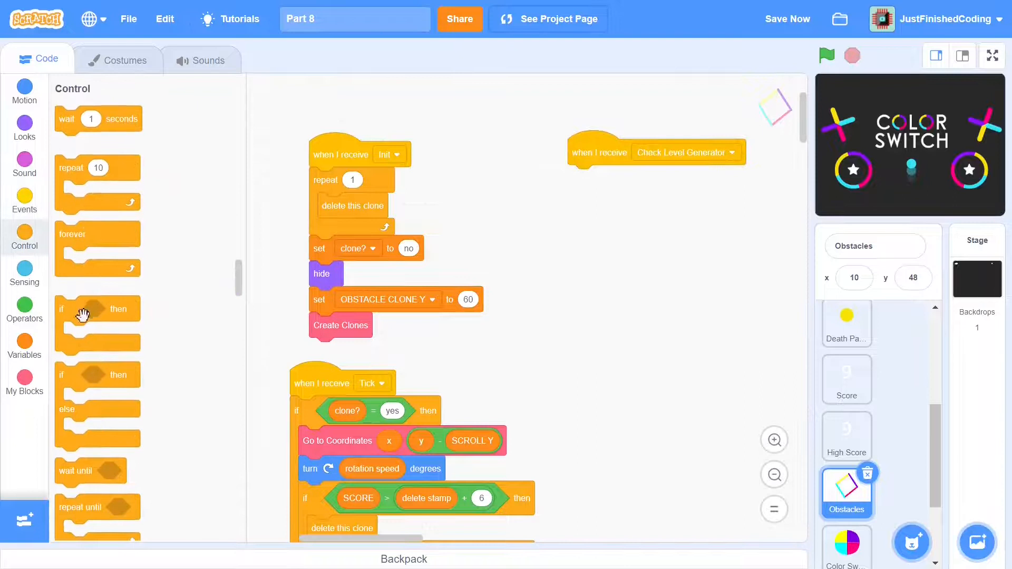
click(24, 349)
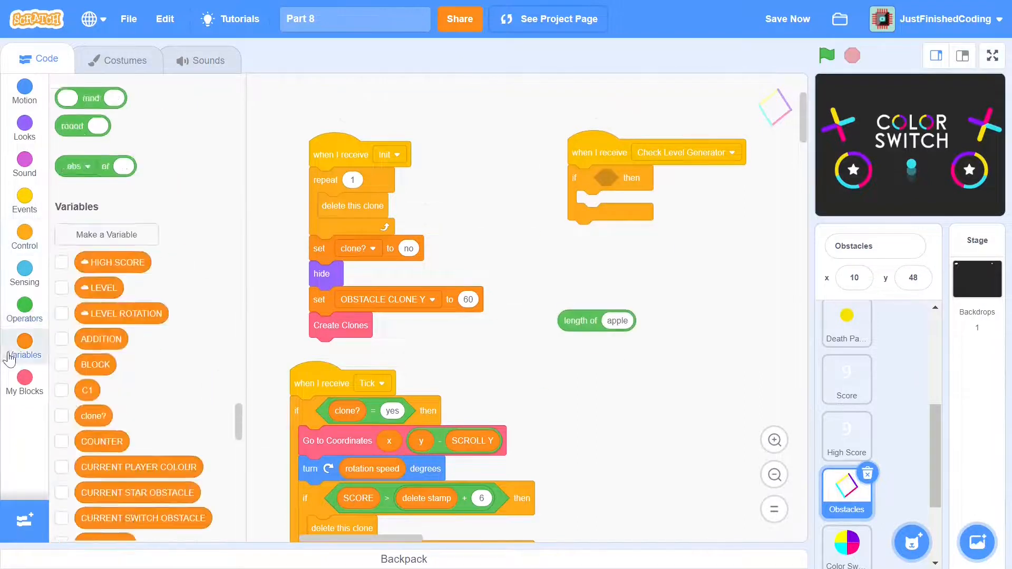
click(24, 310)
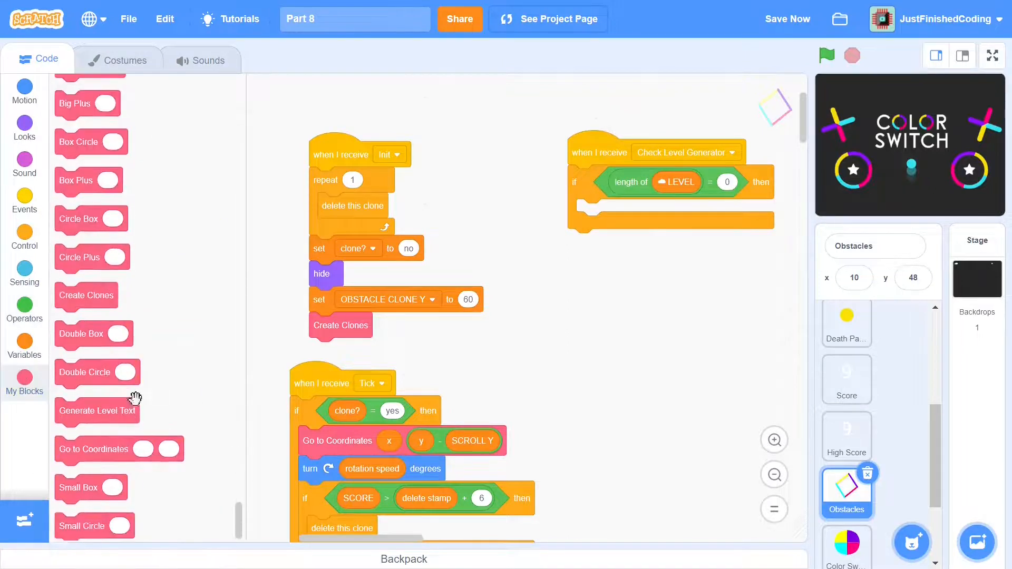
click(24, 339)
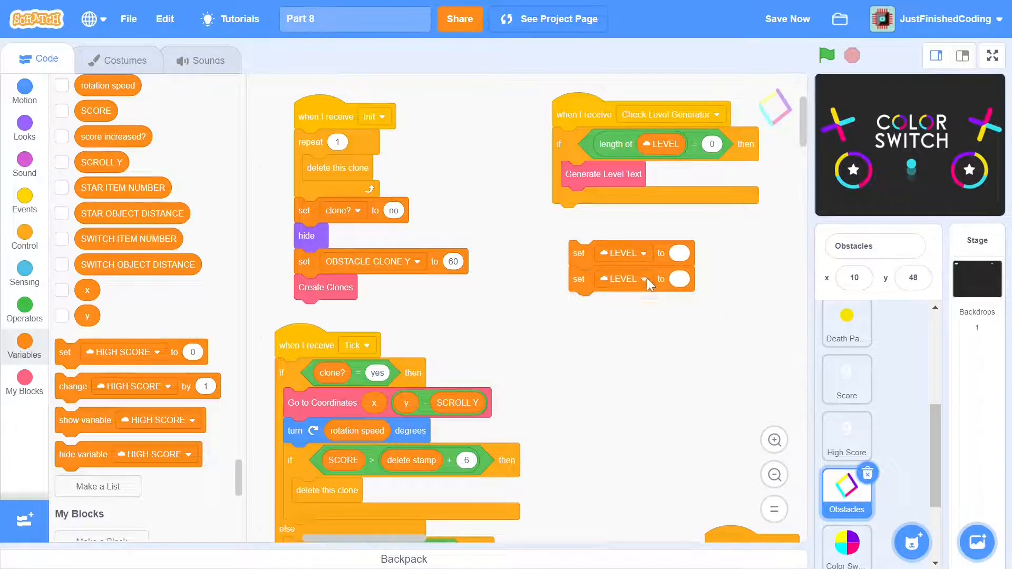
click(639, 278)
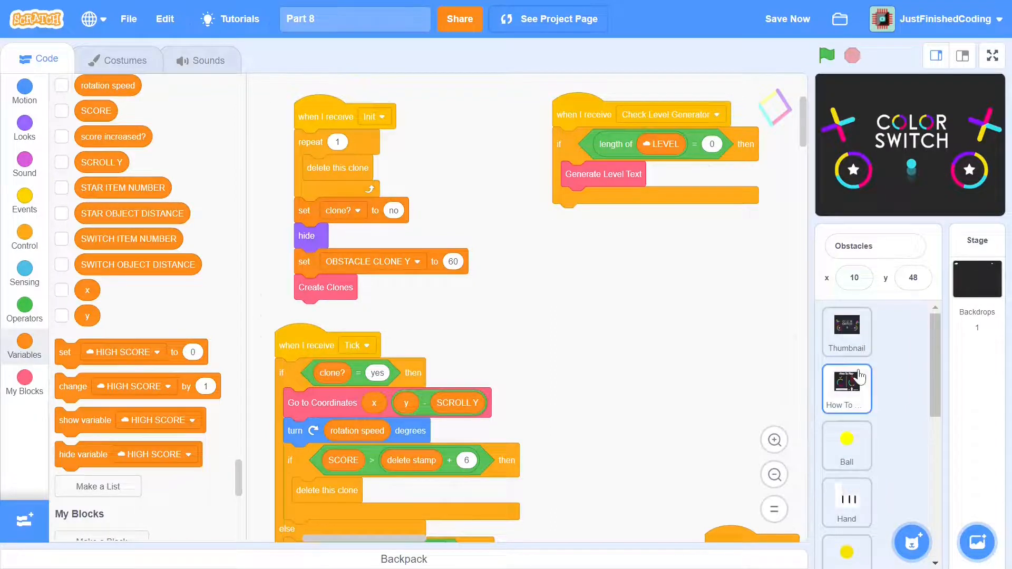
- Run the game on the large stage from the how-to-play screen and make the ball jump
click(847, 388)
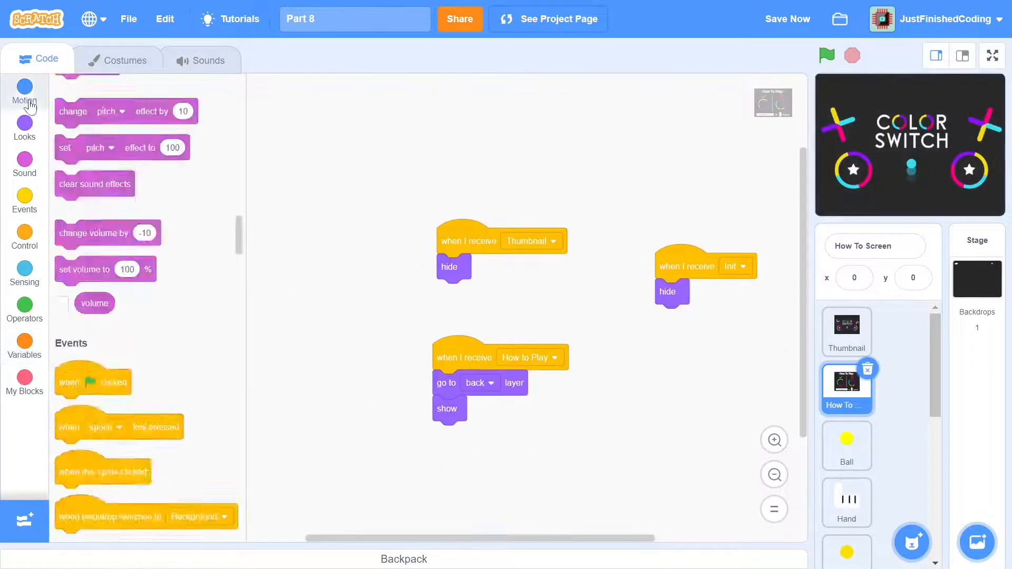
click(25, 92)
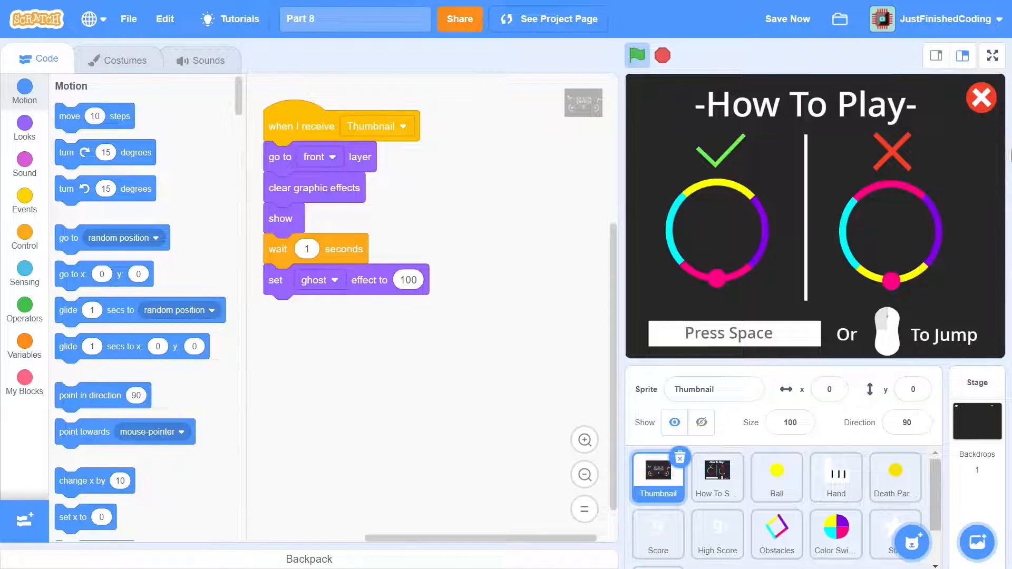
click(636, 55)
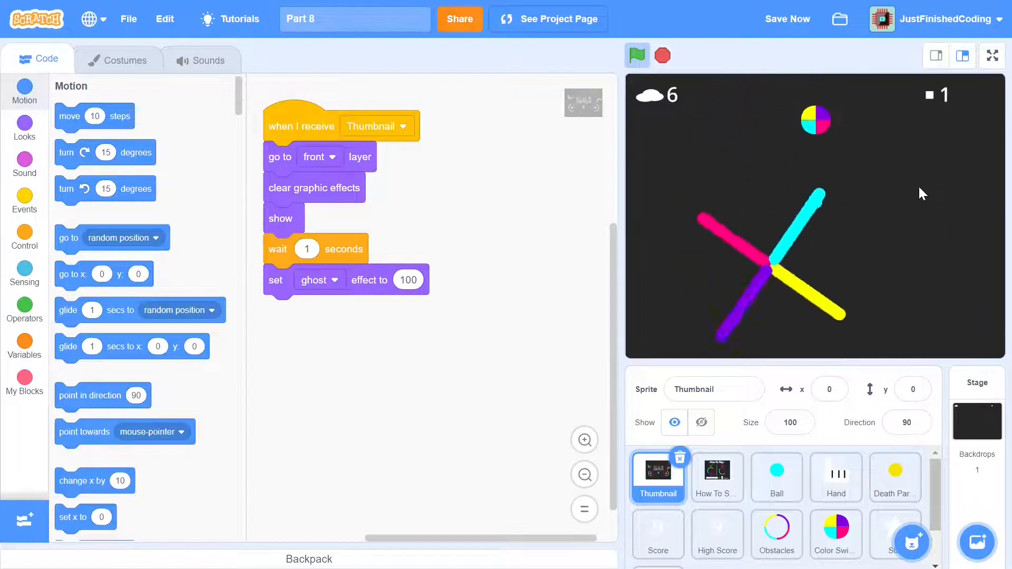
click(635, 55)
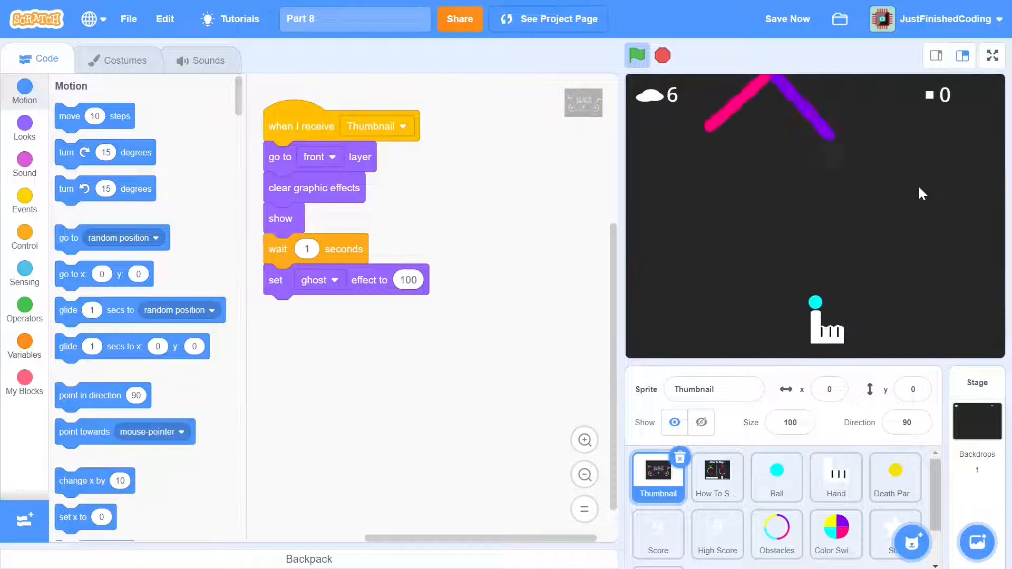